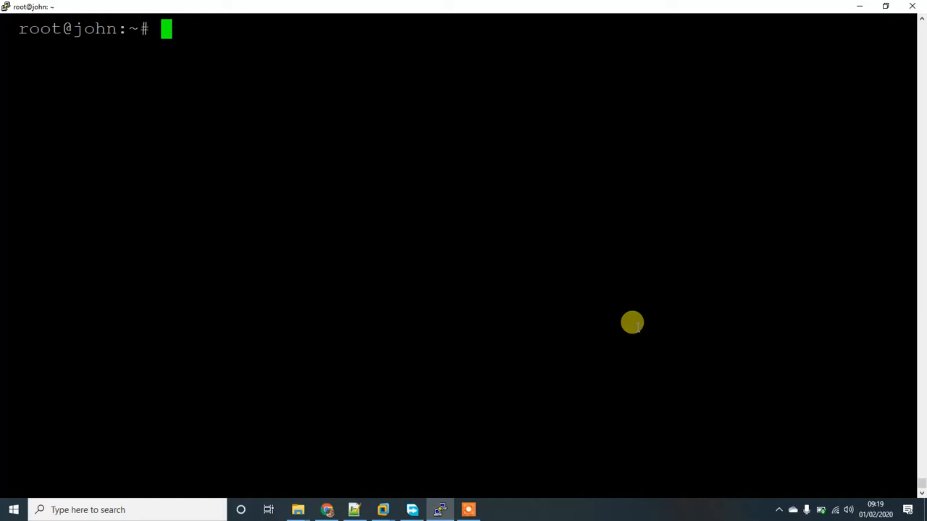
Refresh the Ubuntu package lists with apt-get update
{"action": "type", "text": "apt"}
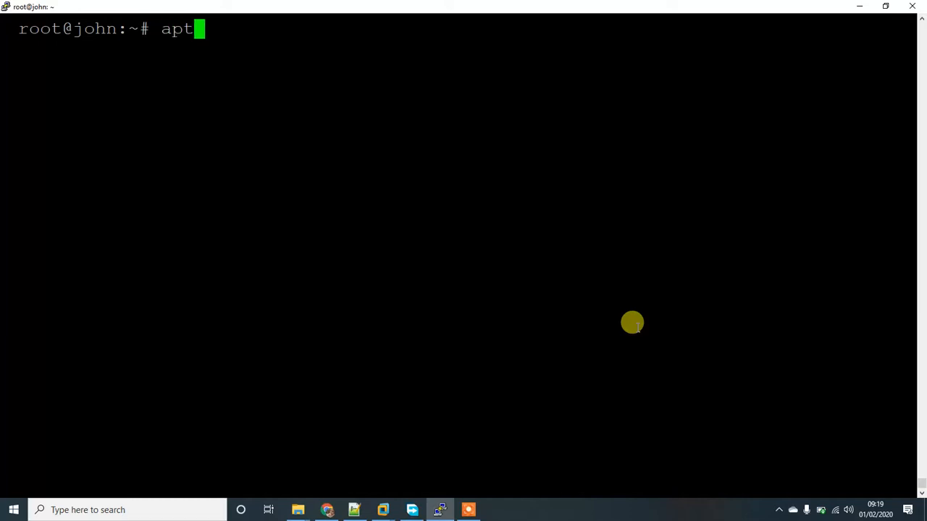
{"action": "type", "text": "-get updatr"}
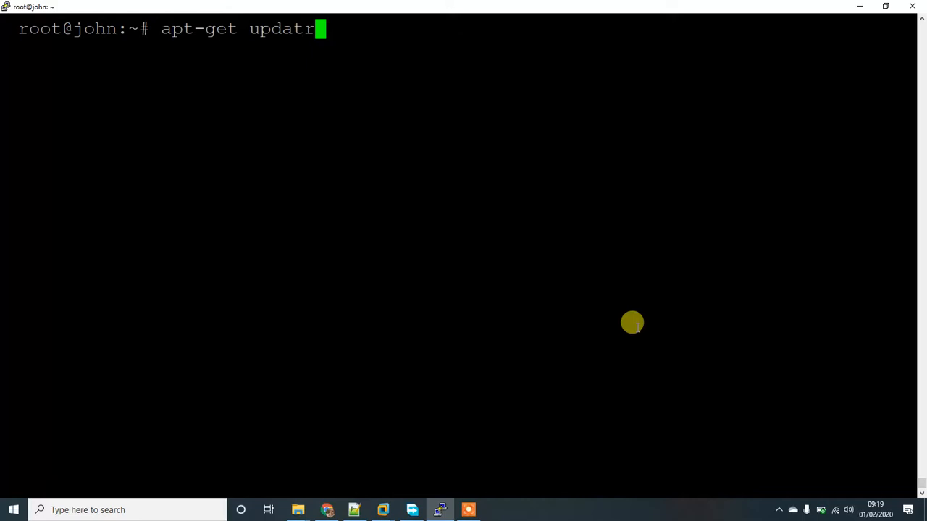
{"action": "type", "text": "e"}
{"action": "key", "text": "Return"}
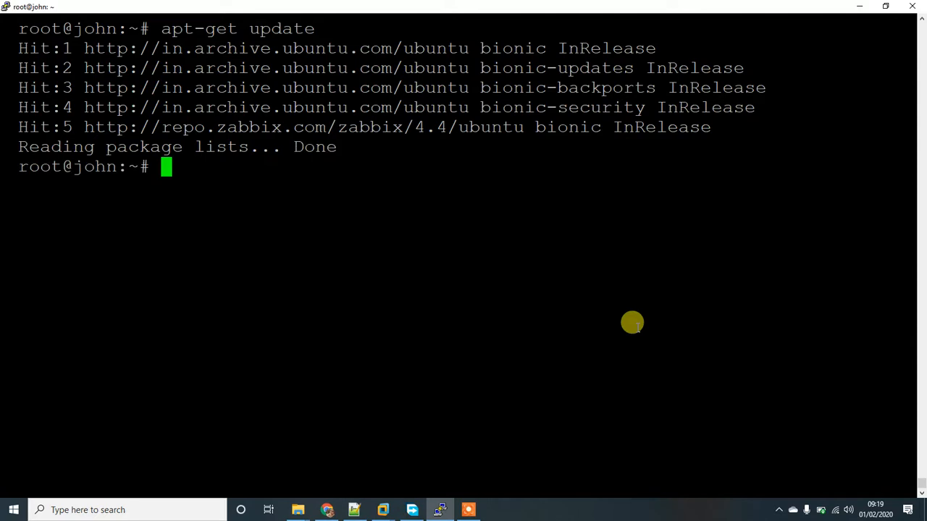
Run mdadm to check whether it is installed; it is not found
{"action": "type", "text": "m"}
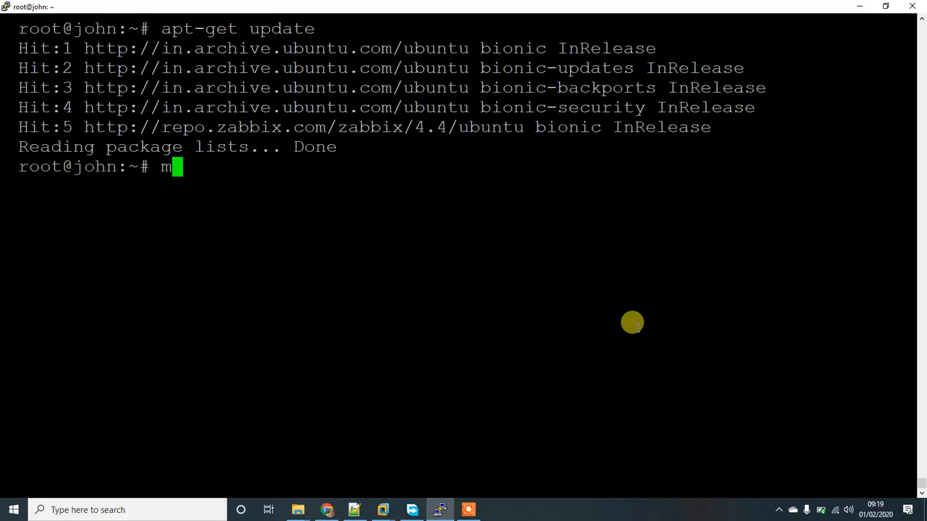
{"action": "type", "text": "da"}
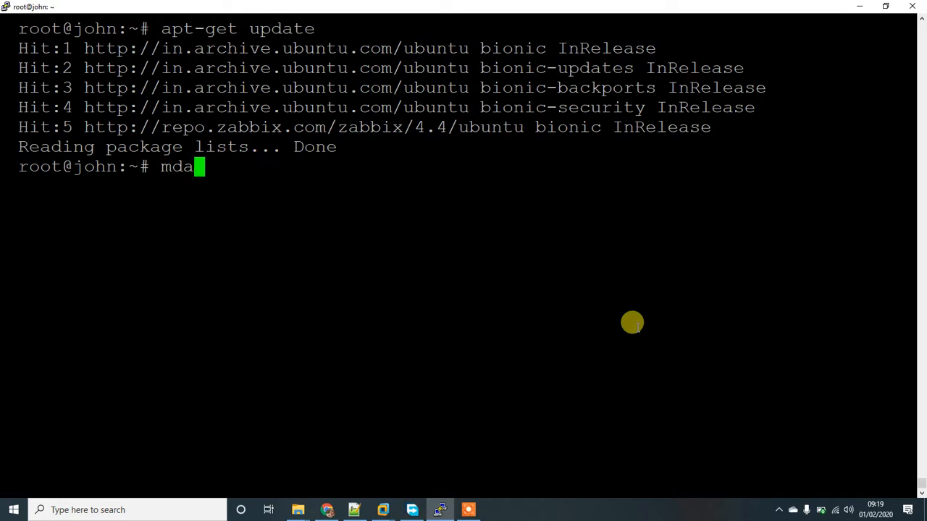
{"action": "type", "text": "dm"}
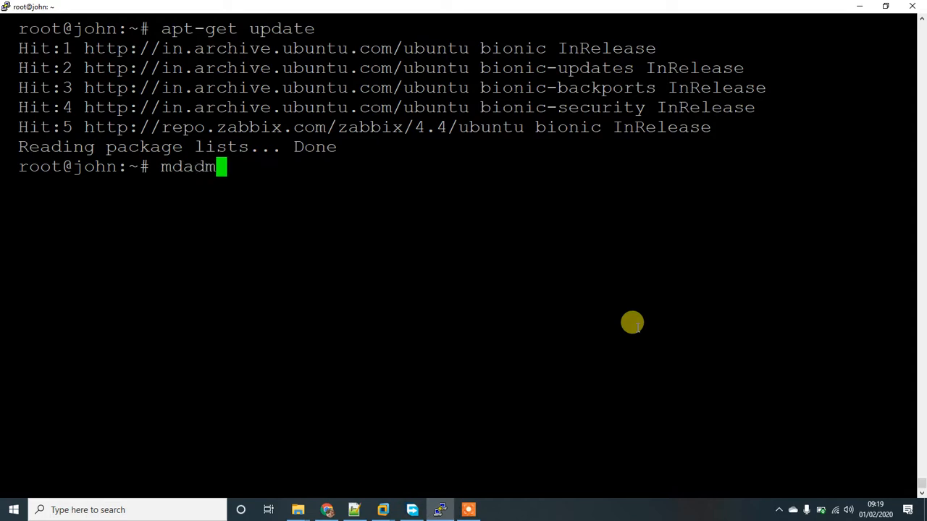
{"action": "key", "text": "Return"}
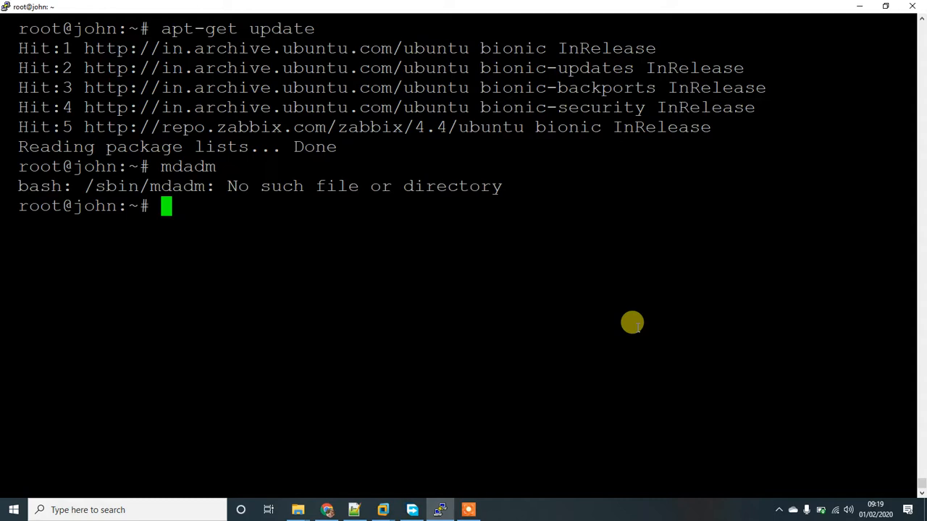
Compose the apt-get install mdadm command to install the mdadm package
{"action": "type", "text": "mdadm"}
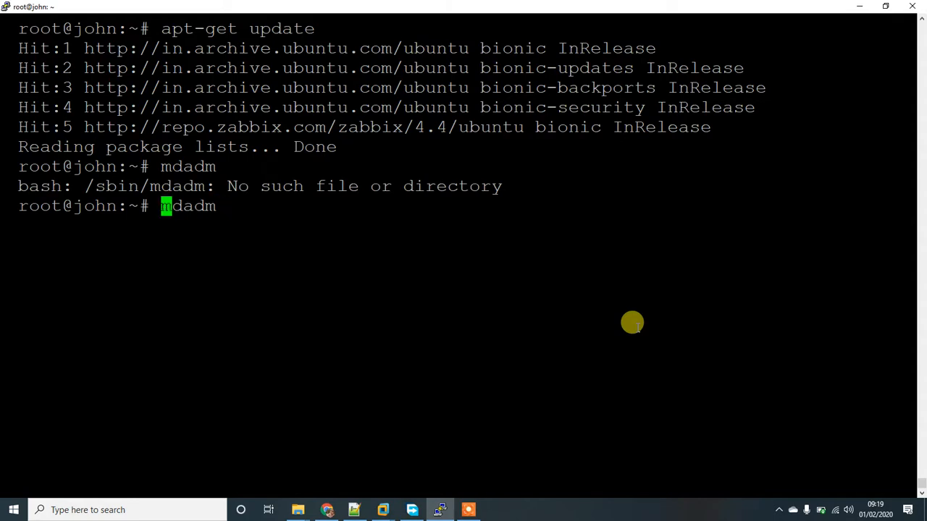
{"action": "type", "text": "apt-"}
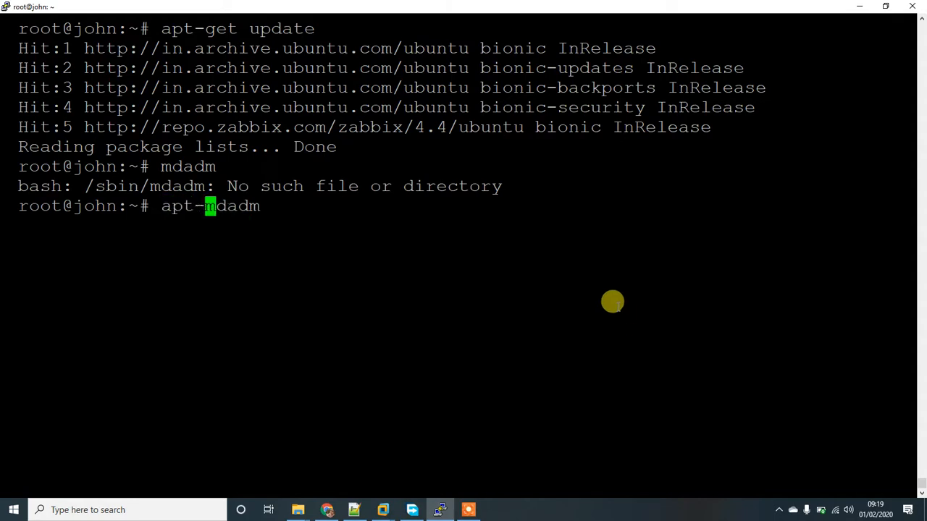
{"action": "type", "text": "get"}
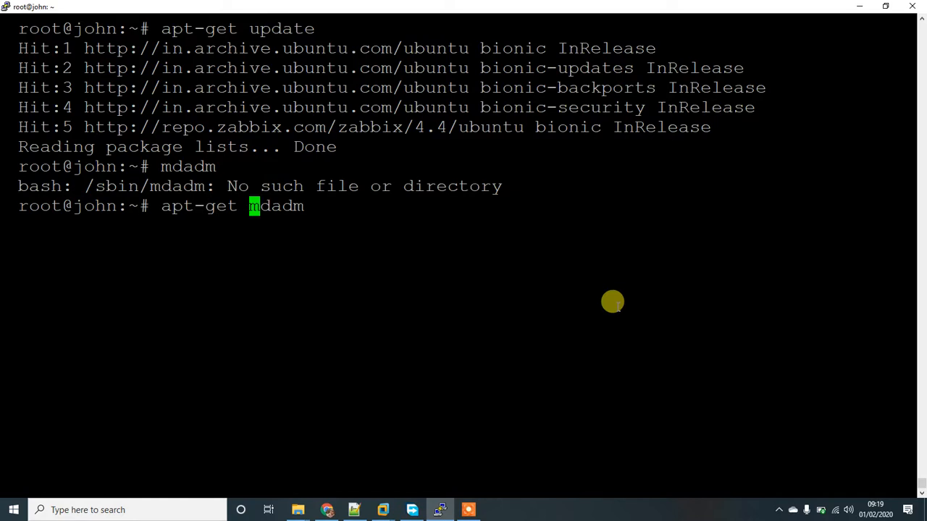
{"action": "type", "text": "install"}
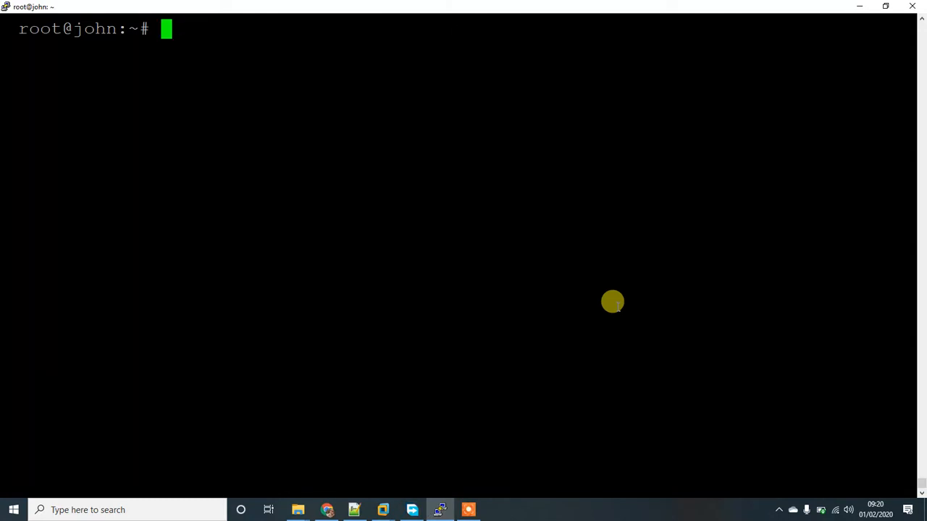
{"action": "mouse_move", "coordinate": [591, 200]}
{"action": "type", "text": "lsblk"}
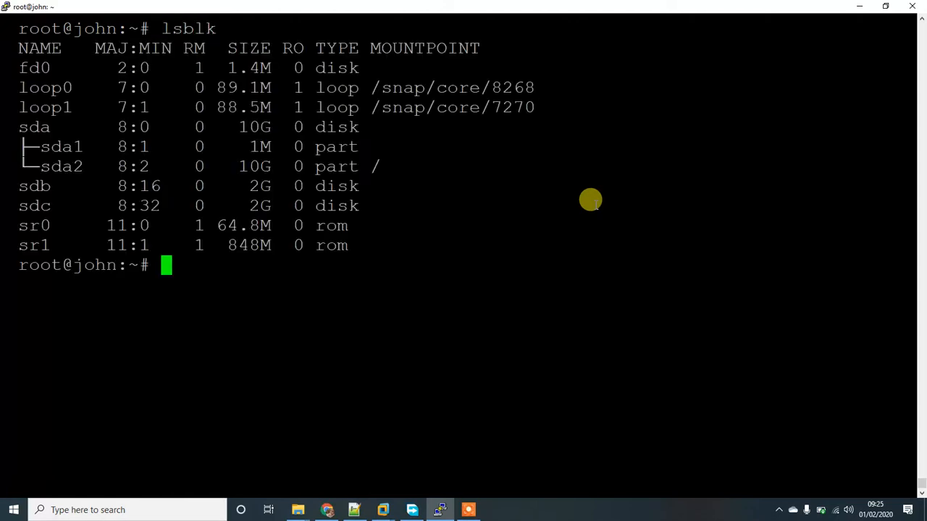
{"action": "mouse_move", "coordinate": [278, 240]}
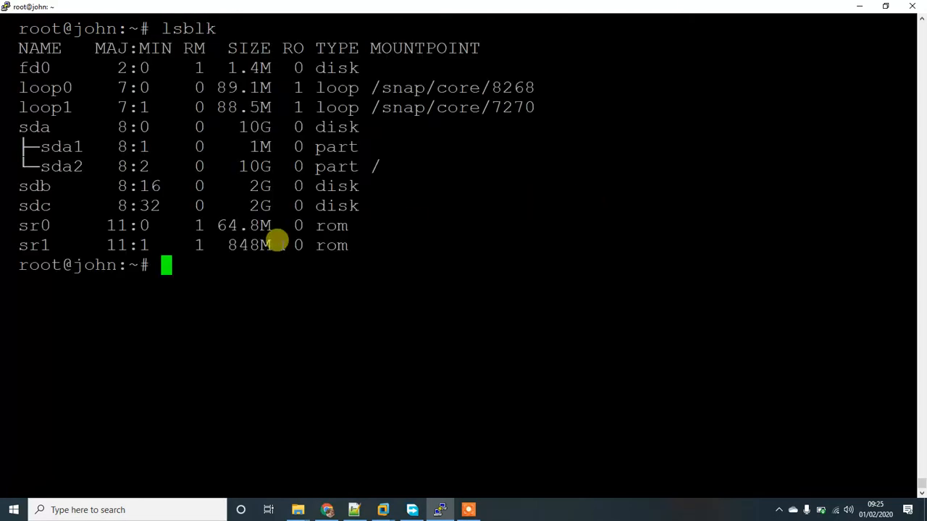
{"action": "mouse_move", "coordinate": [18, 185]}
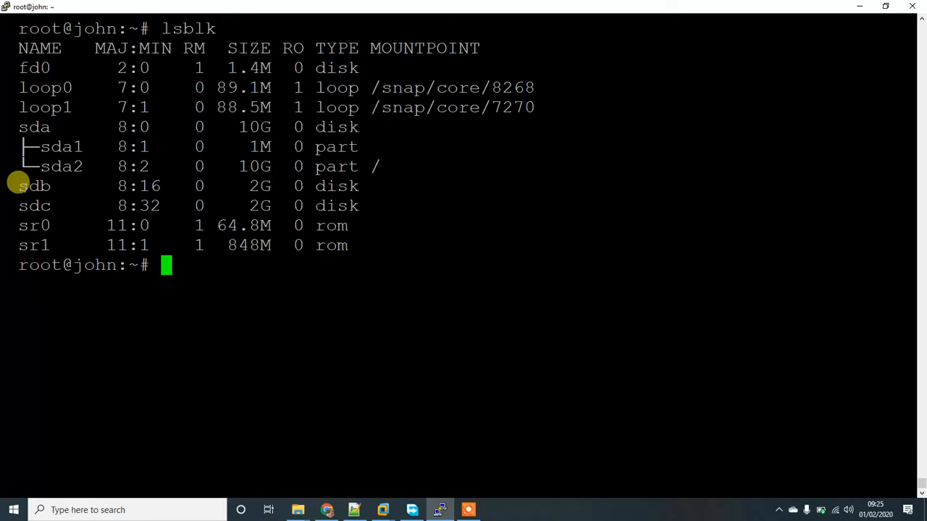
{"action": "mouse_move", "coordinate": [36, 205]}
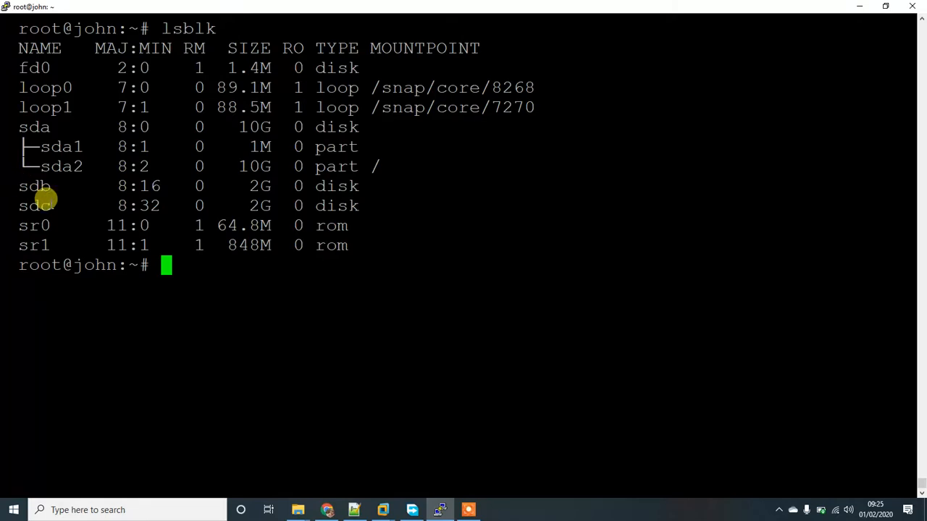
{"action": "mouse_move", "coordinate": [208, 283]}
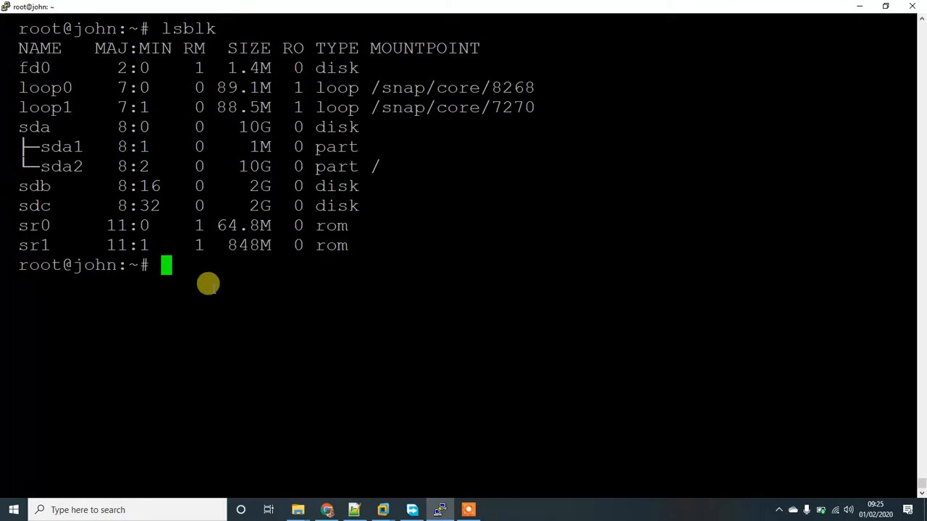
Begin the fdisk command targeting /dev/sdb after identifying disks sdb and sdc
{"action": "type", "text": "fdis"}
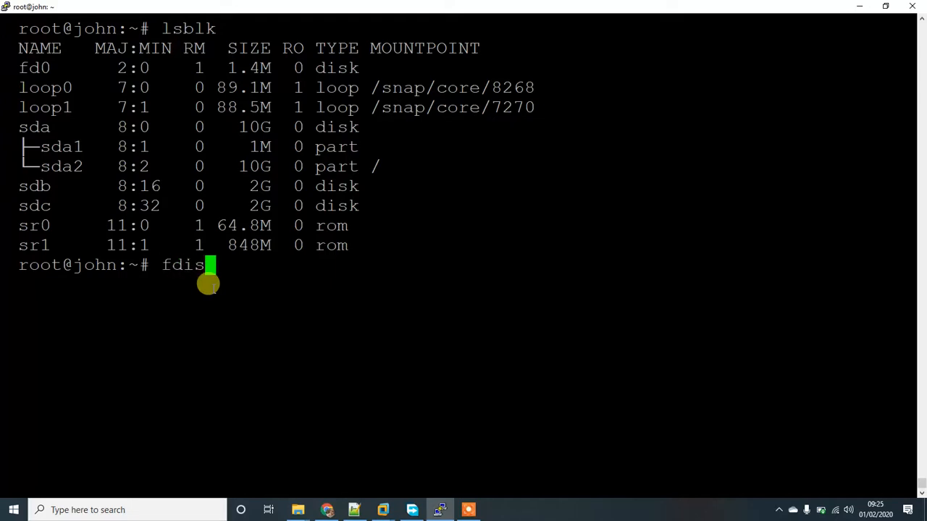
{"action": "type", "text": "k"}
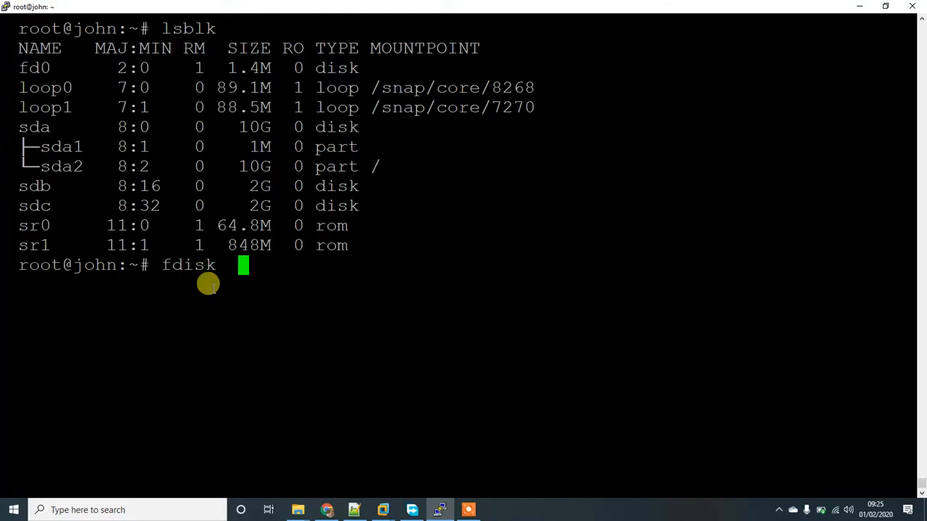
{"action": "type", "text": "/dev/s"}
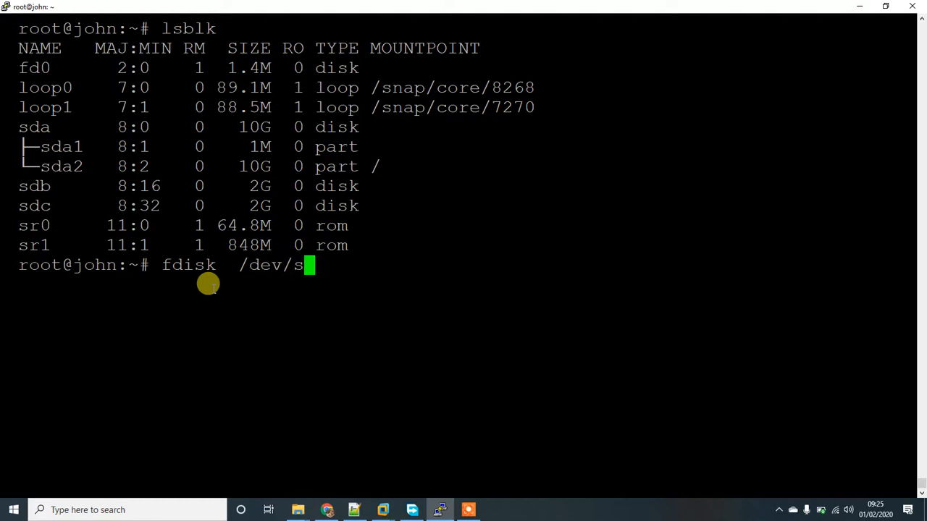
Create default primary partition 1 (2 GiB) on /dev/sdb in fdisk
{"action": "key", "text": "Return"}
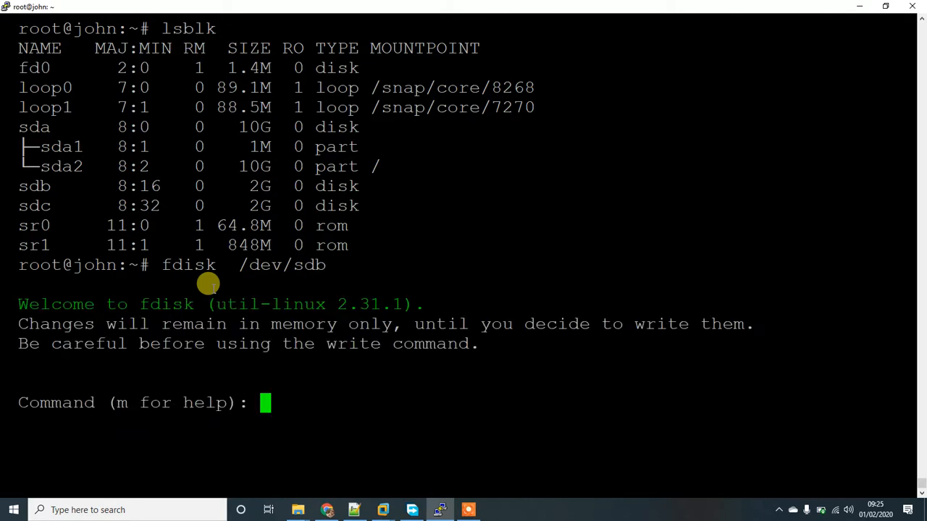
{"action": "type", "text": "n"}
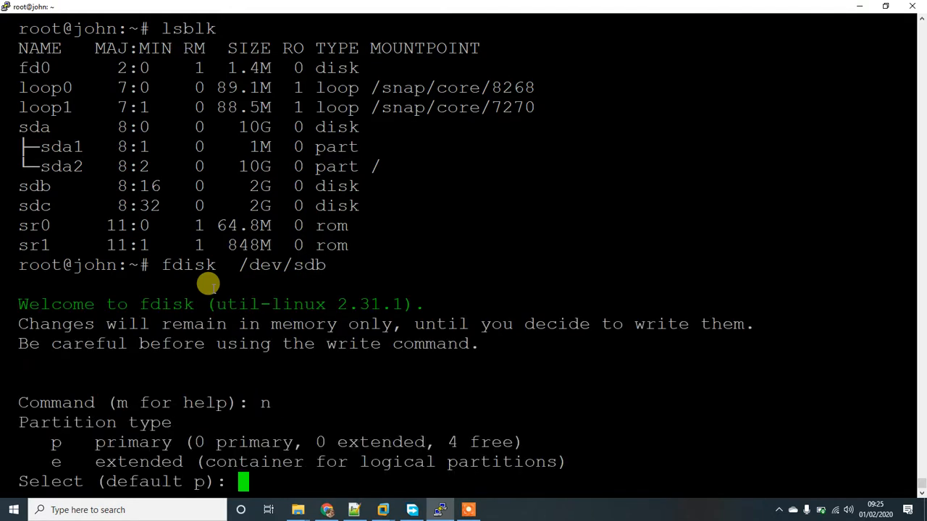
{"action": "key", "text": "Return"}
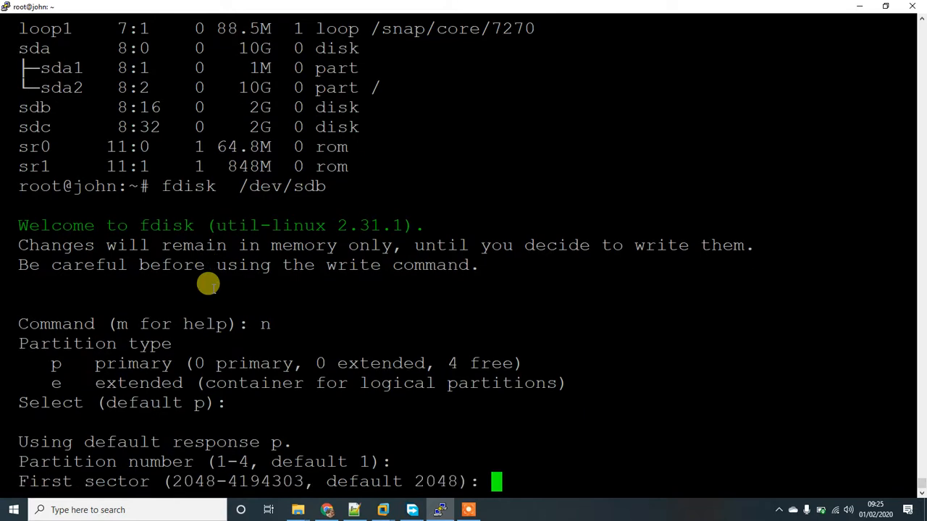
{"action": "key", "text": "Return"}
{"action": "type", "text": "t"}
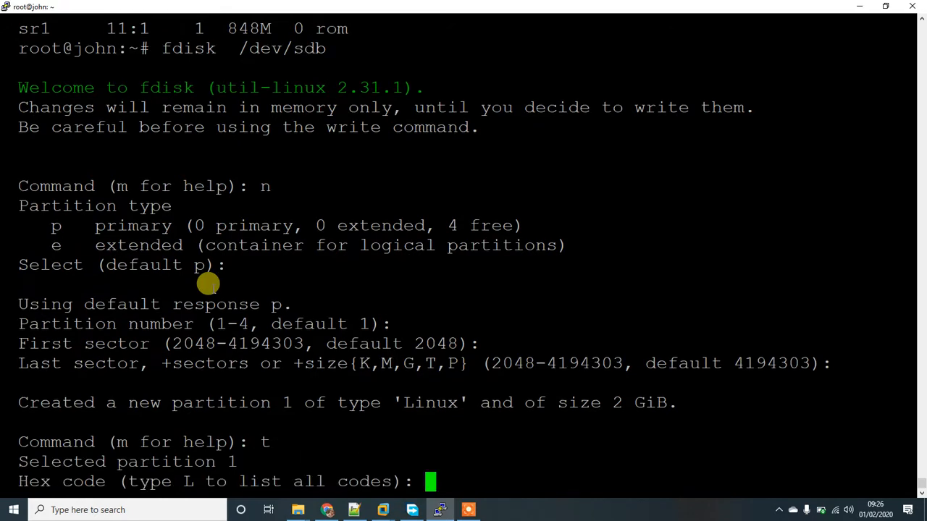
Set /dev/sdb partition 1 type to fd, Linux raid autodetect
{"action": "type", "text": "l"}
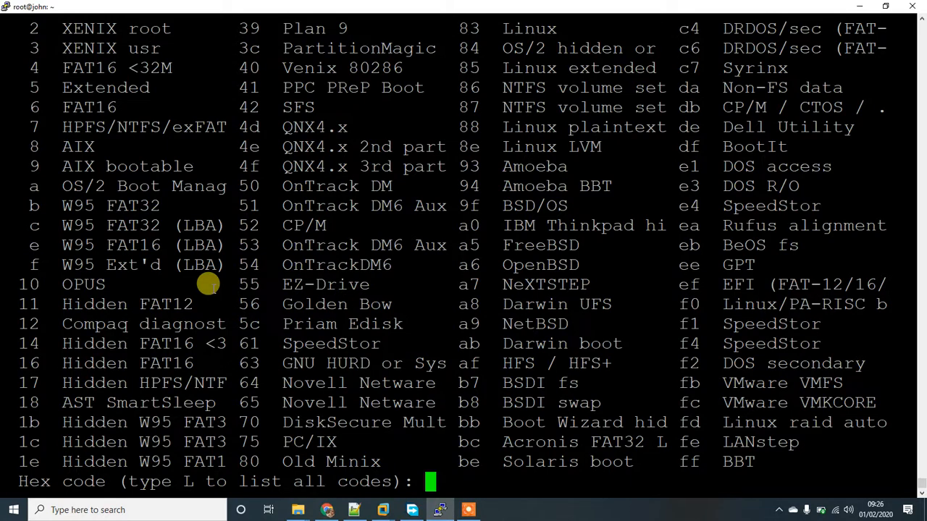
{"action": "mouse_move", "coordinate": [677, 418]}
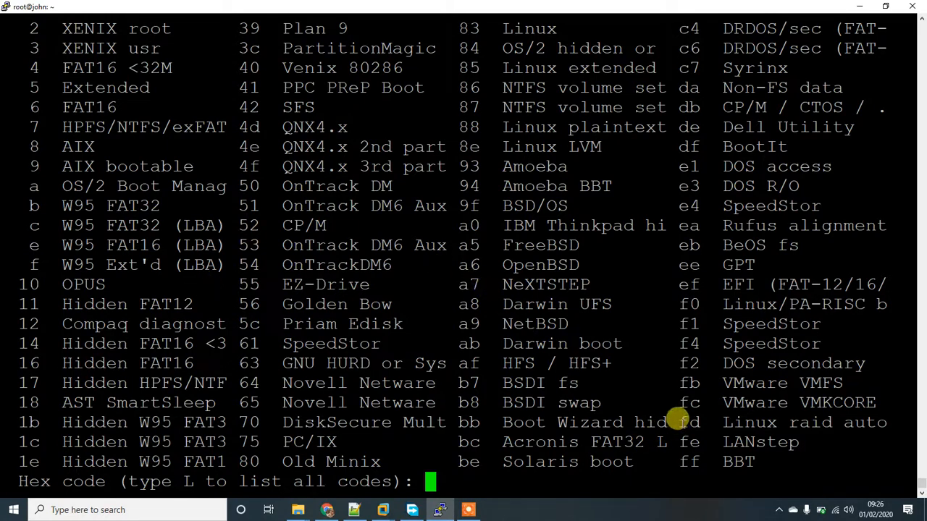
{"action": "type", "text": "f"}
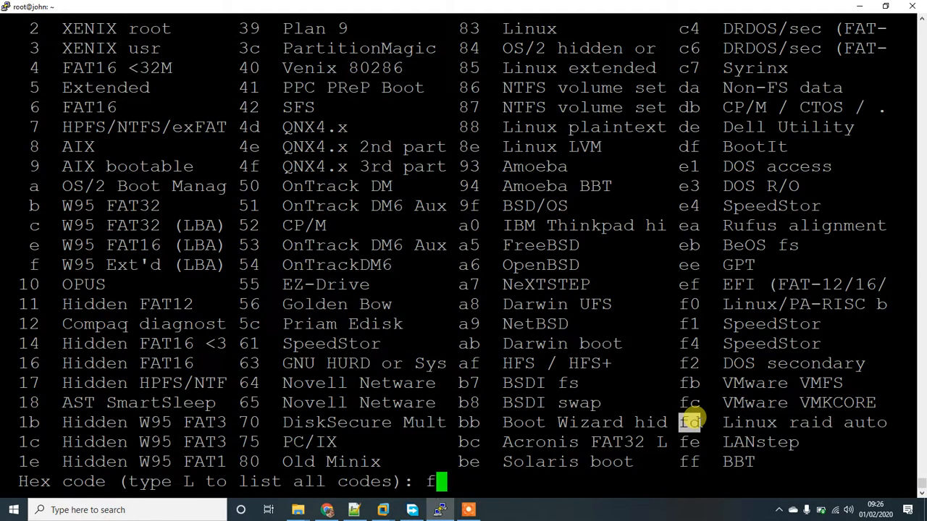
{"action": "key", "text": "Return"}
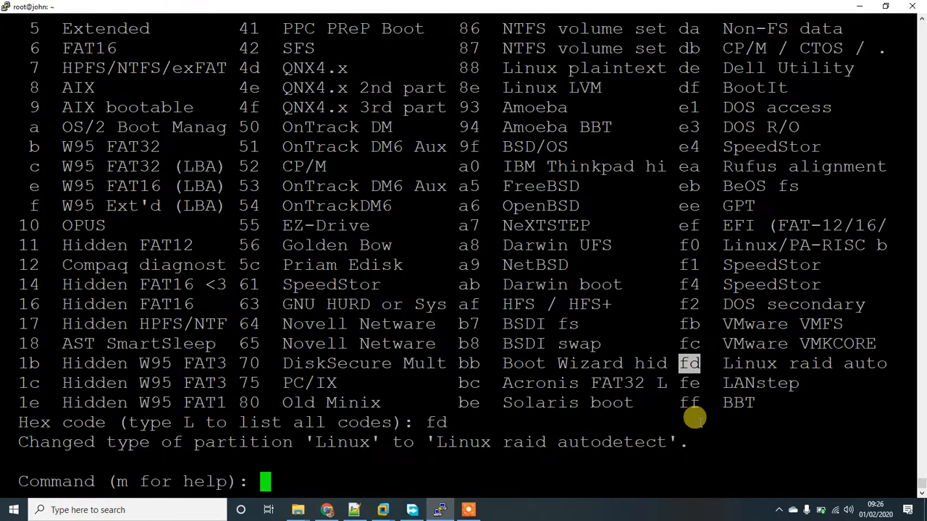
Write the /dev/sdb partition table and reload it with partprobe
{"action": "type", "text": "w"}
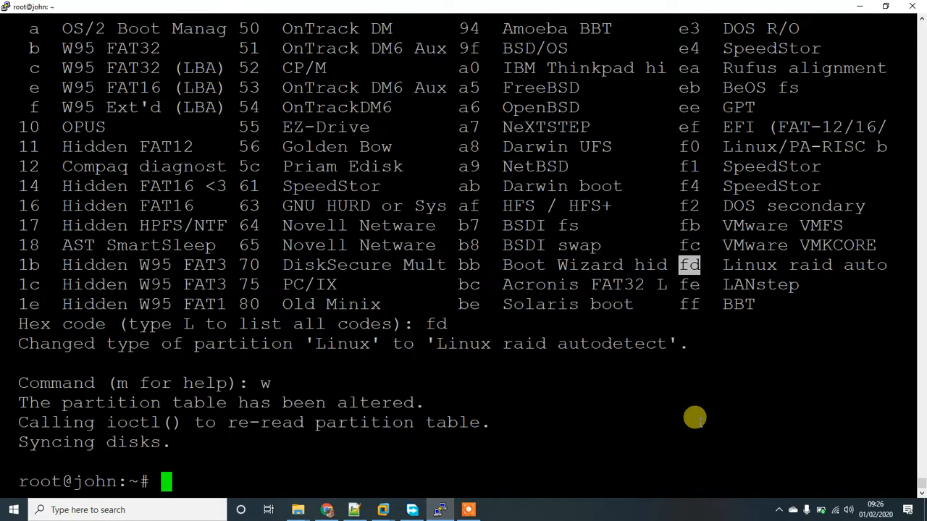
{"action": "type", "text": "partprobe"}
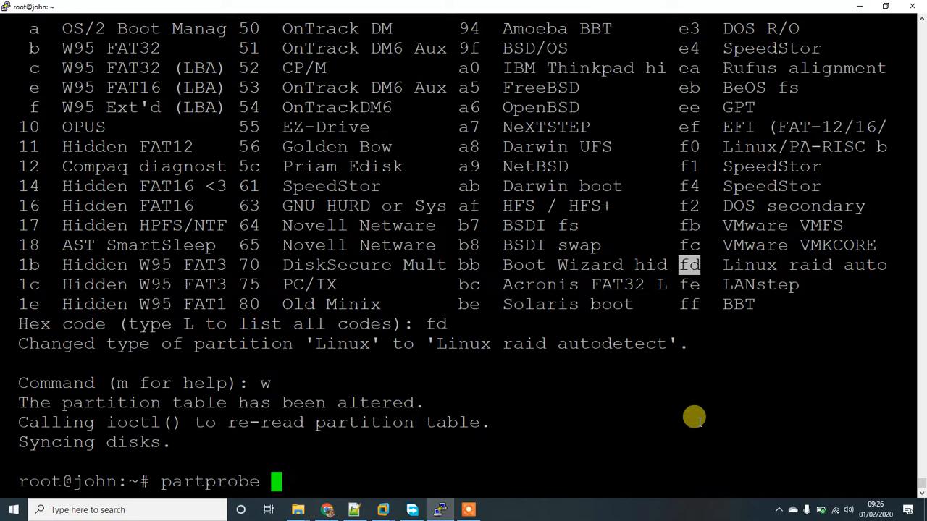
{"action": "key", "text": "Return"}
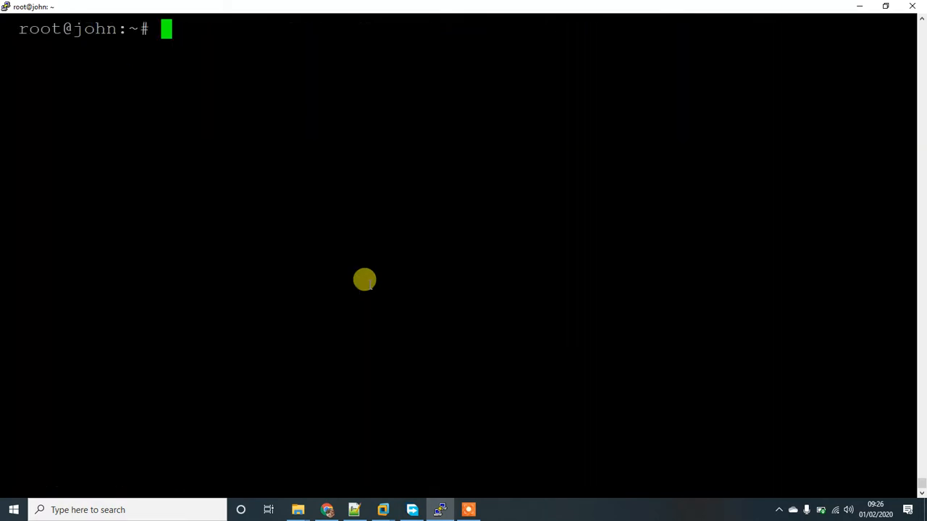
Create default primary partition 1 (2 GiB) on /dev/sdc with fdisk
{"action": "type", "text": "fdisk  /dev/sdb"}
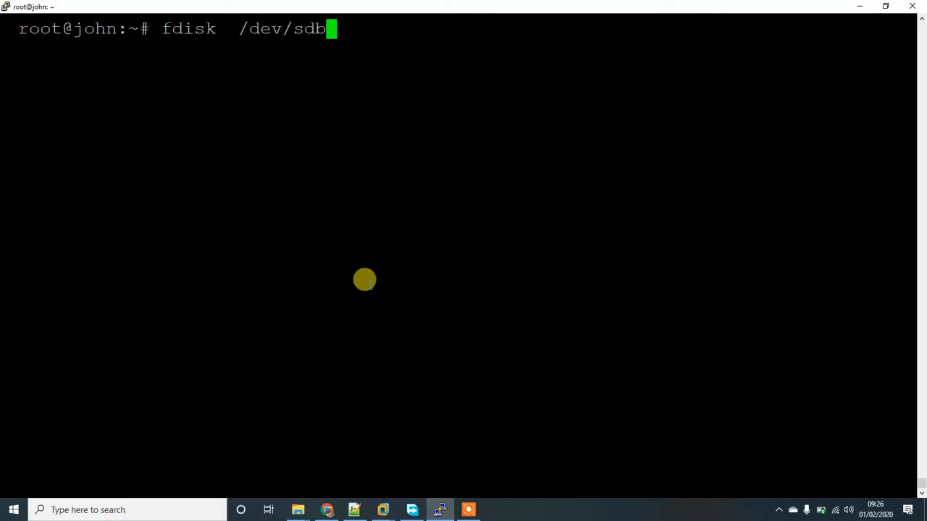
{"action": "key", "text": "Return"}
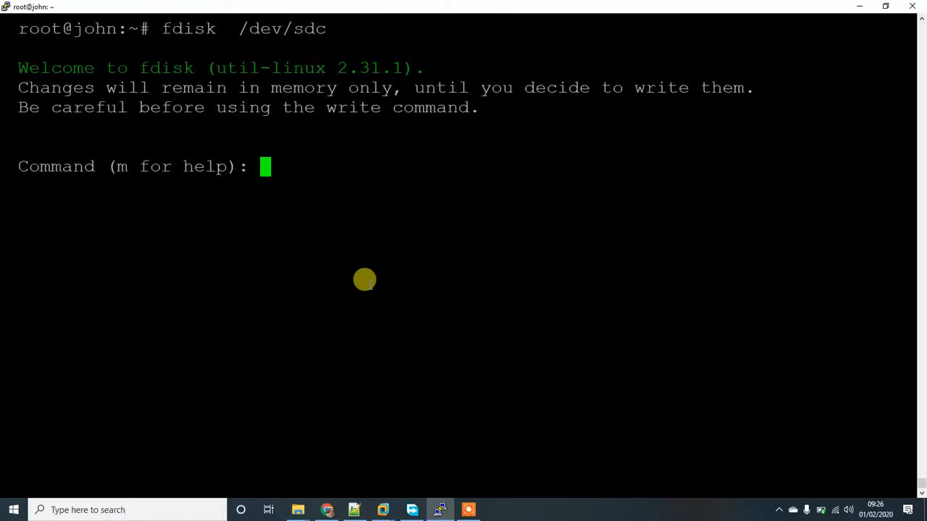
{"action": "type", "text": "nd (m for help): n"}
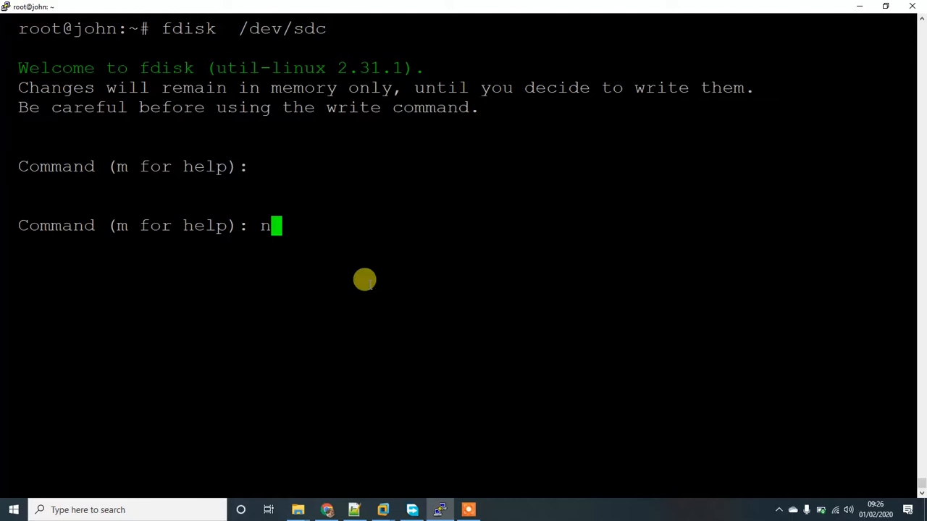
{"action": "key", "text": "Return"}
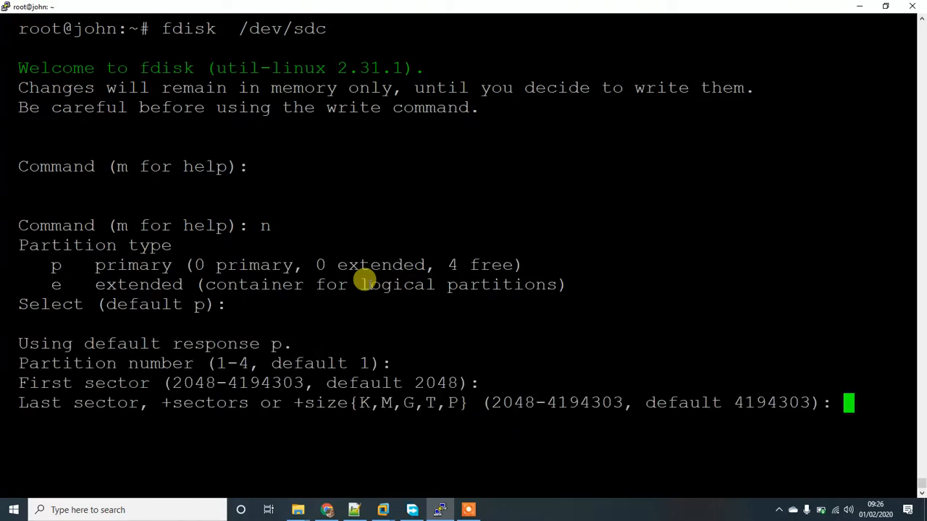
{"action": "key", "text": "Return"}
{"action": "type", "text": "t"}
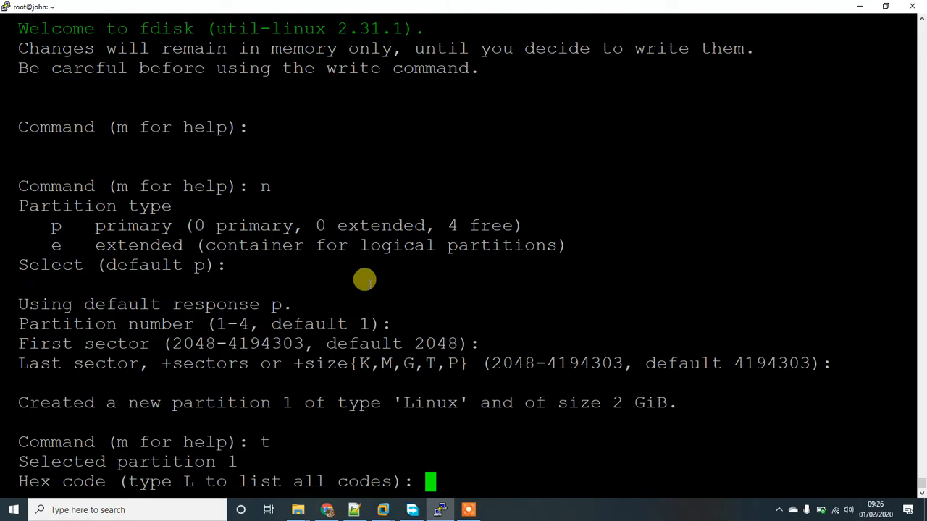
List type codes and set /dev/sdc partition 1 to fd, Linux raid autodetect
{"action": "type", "text": "L"}
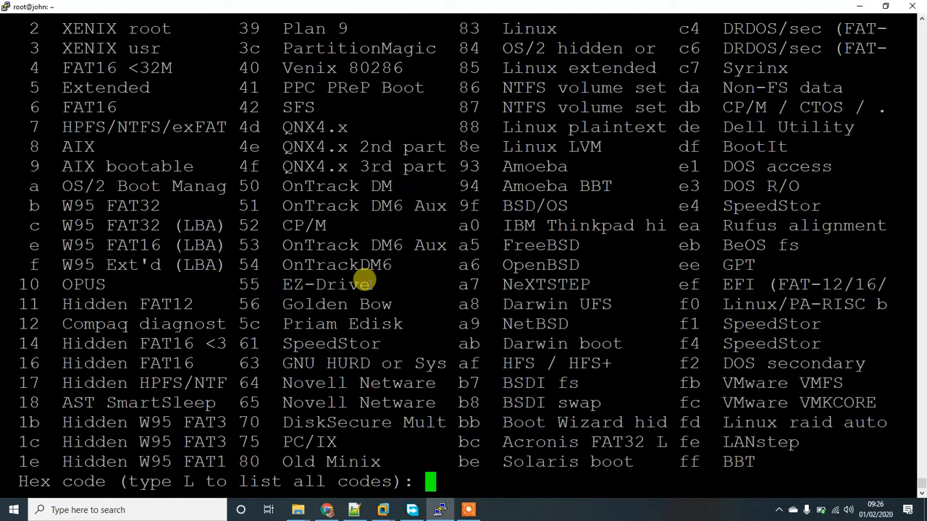
{"action": "type", "text": "fd"}
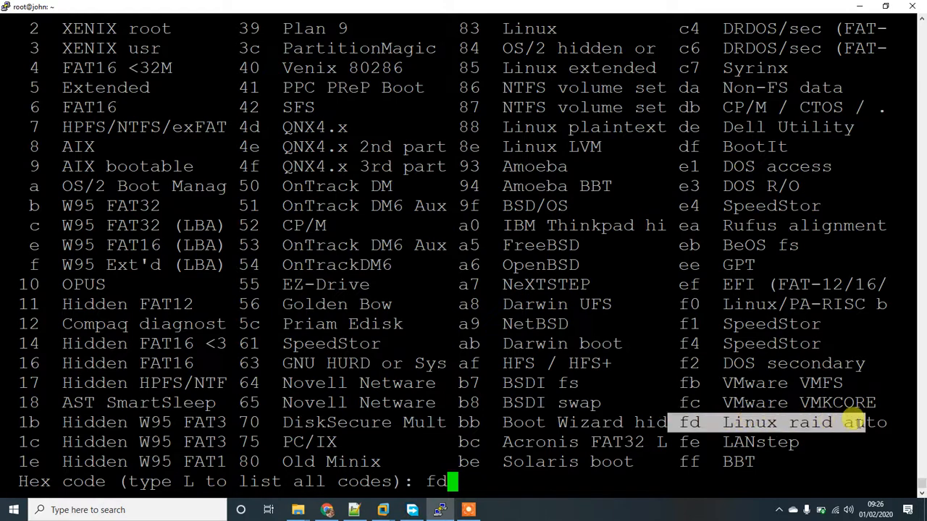
{"action": "key", "text": "Return"}
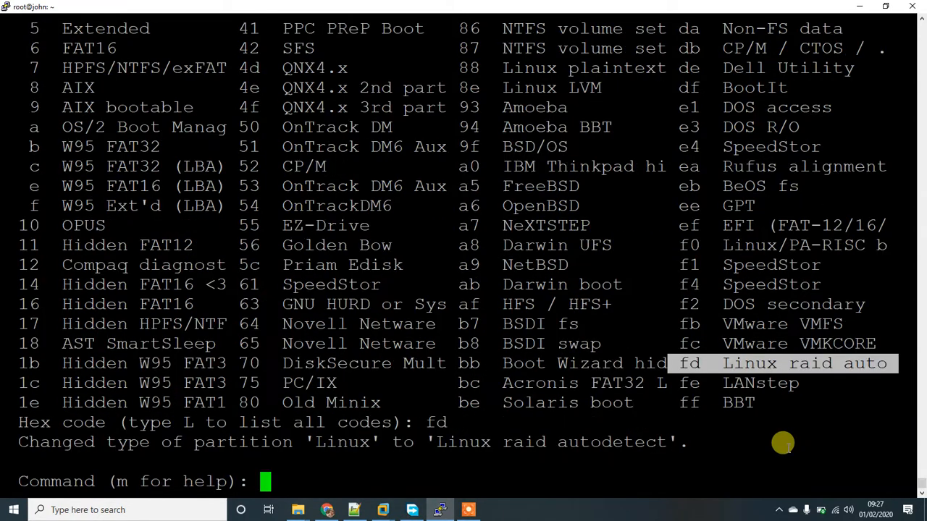
Write the /dev/sdc table, run partprobe, and list block devices showing sdb1 and sdc1
{"action": "type", "text": "w"}
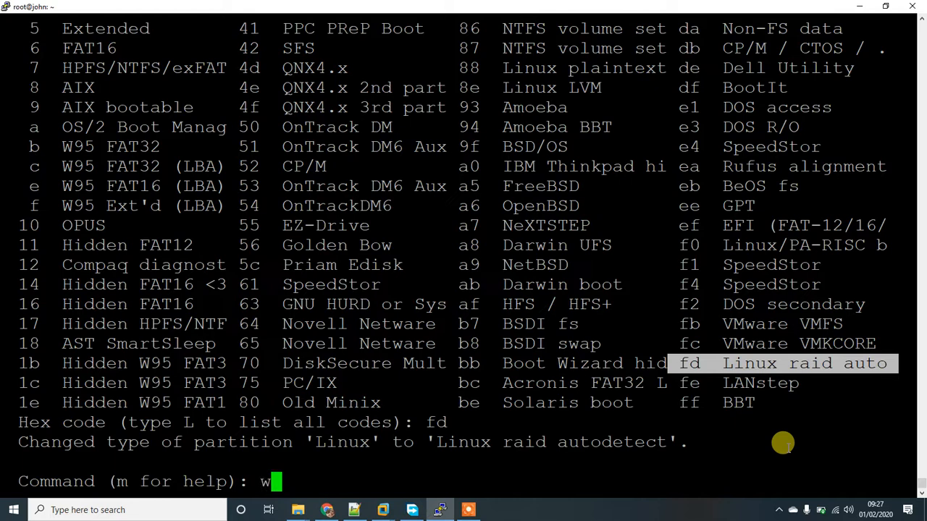
{"action": "key", "text": "Return"}
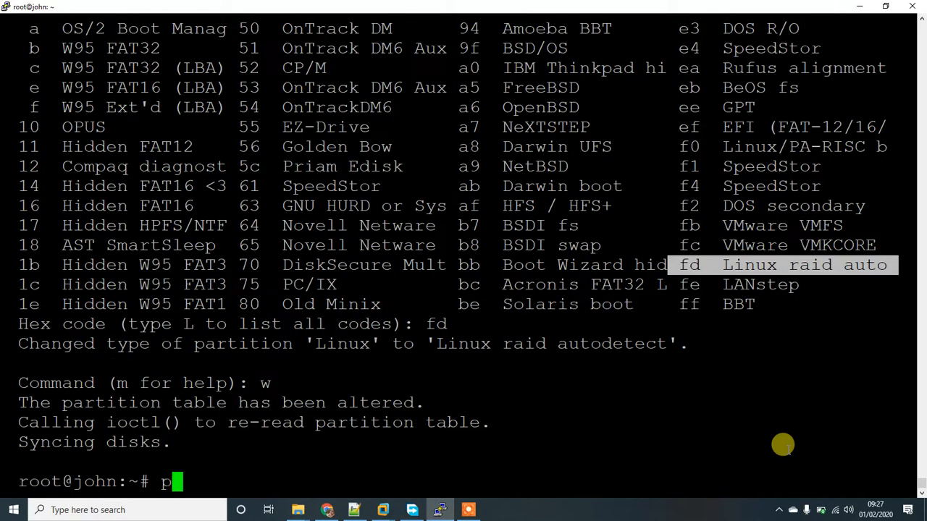
{"action": "type", "text": "rat"}
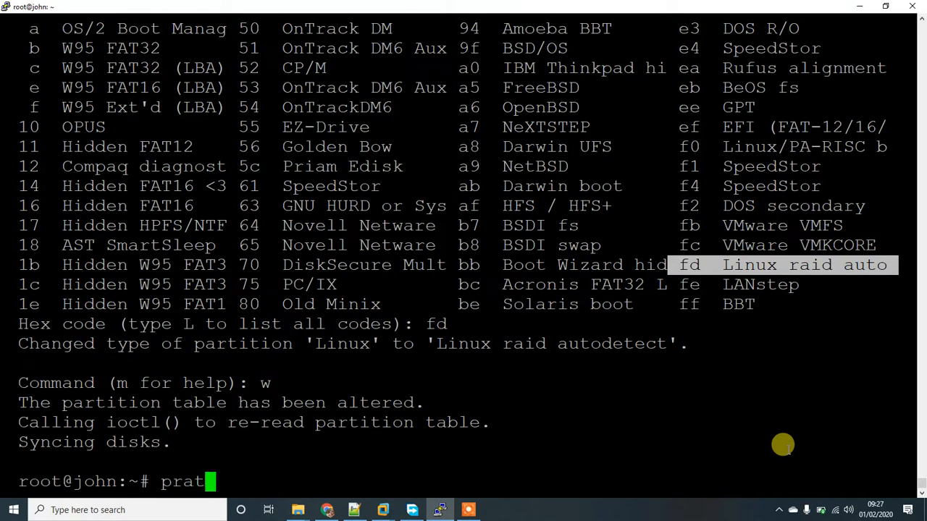
{"action": "type", "text": "artprobe"}
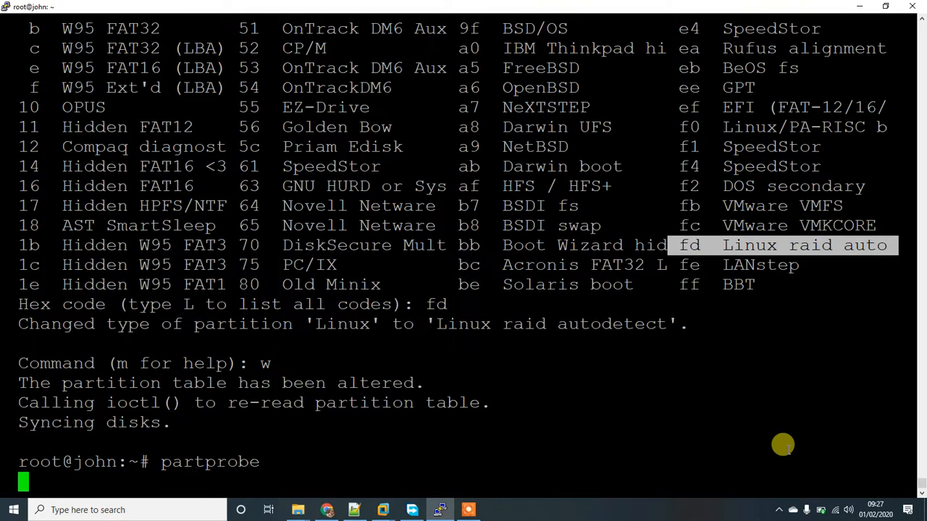
{"action": "type", "text": "lsblk"}
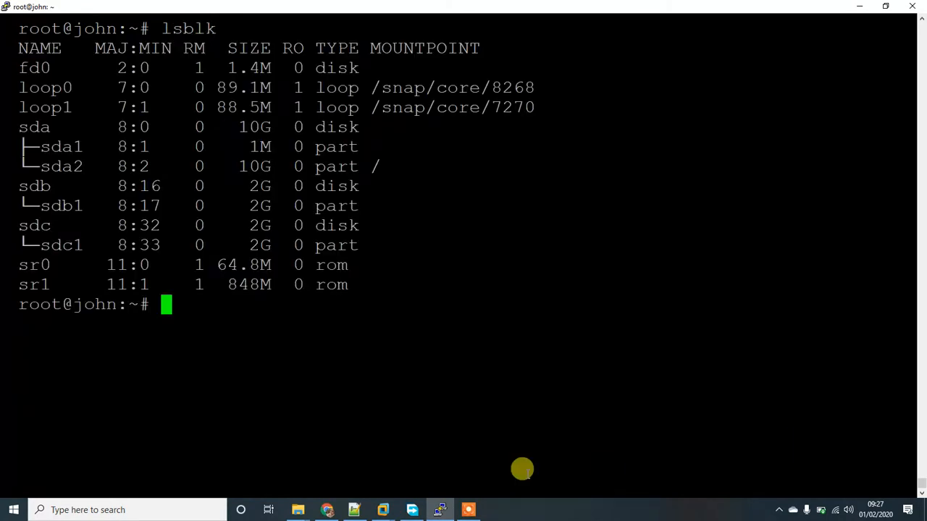
{"action": "mouse_move", "coordinate": [545, 432]}
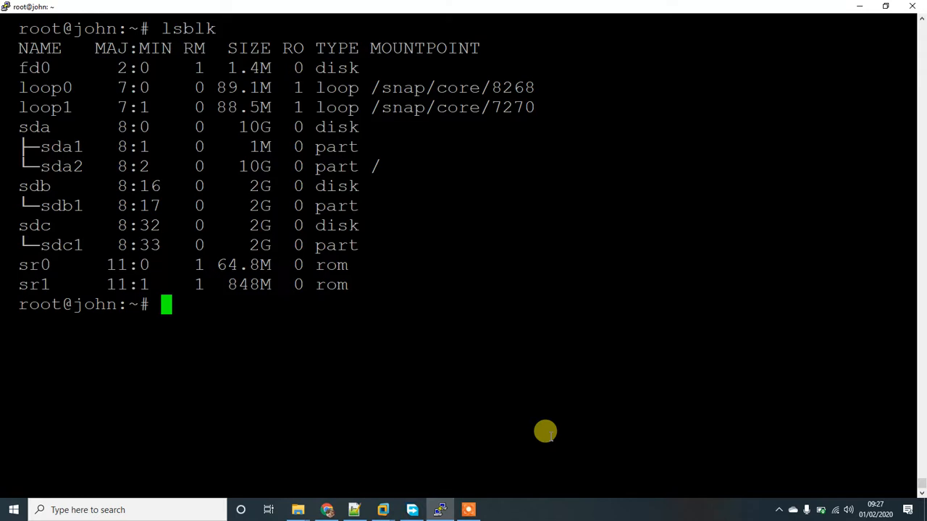
Run mdadm -Cv /dev/md1 -n 2 /dev/sdb1 /dev/sdc1 -l 0
{"action": "type", "text": "md"}
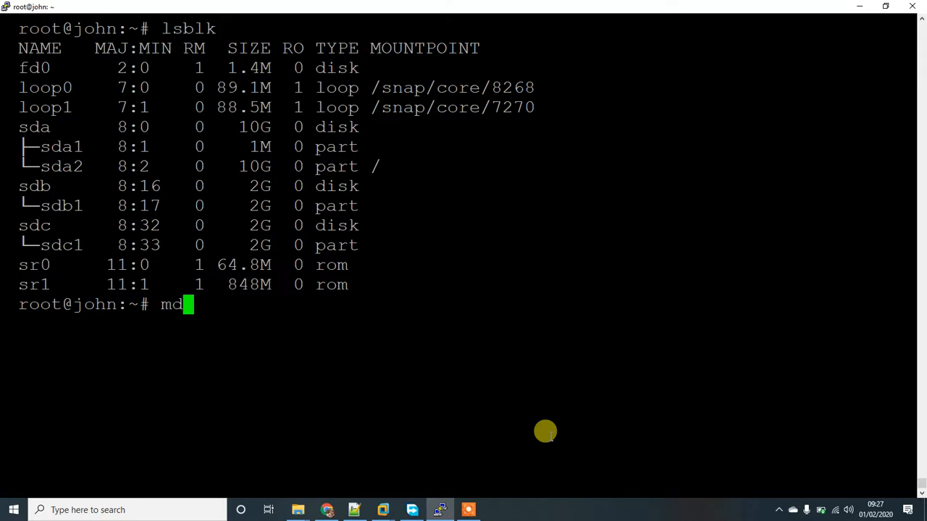
{"action": "type", "text": "adm"}
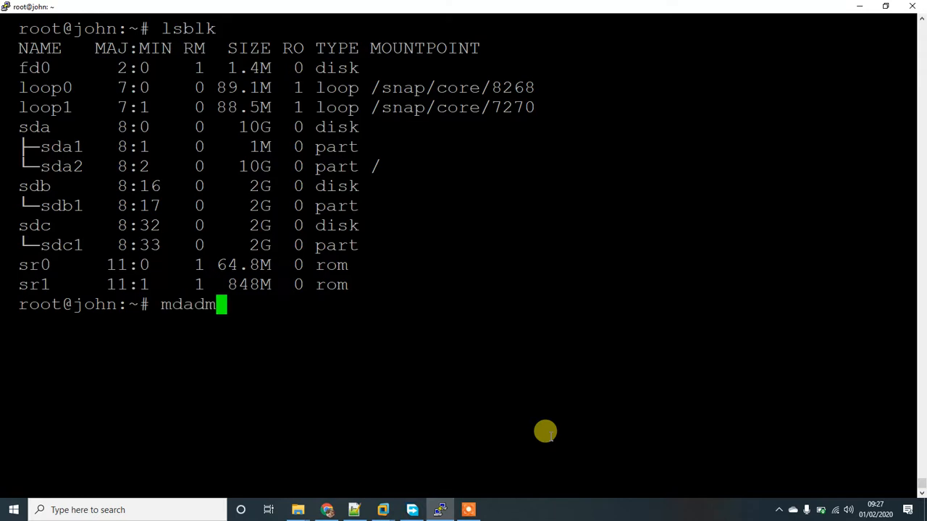
{"action": "type", "text": "-C"}
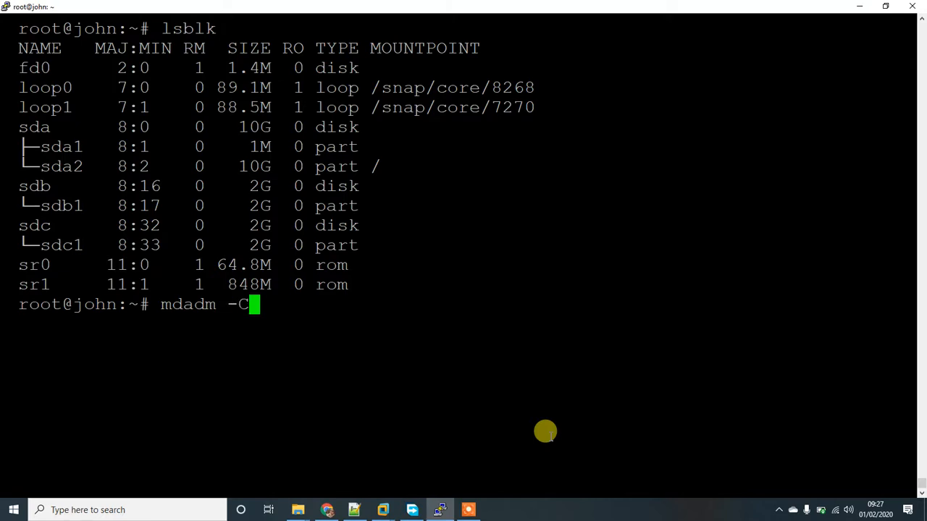
{"action": "type", "text": "v"}
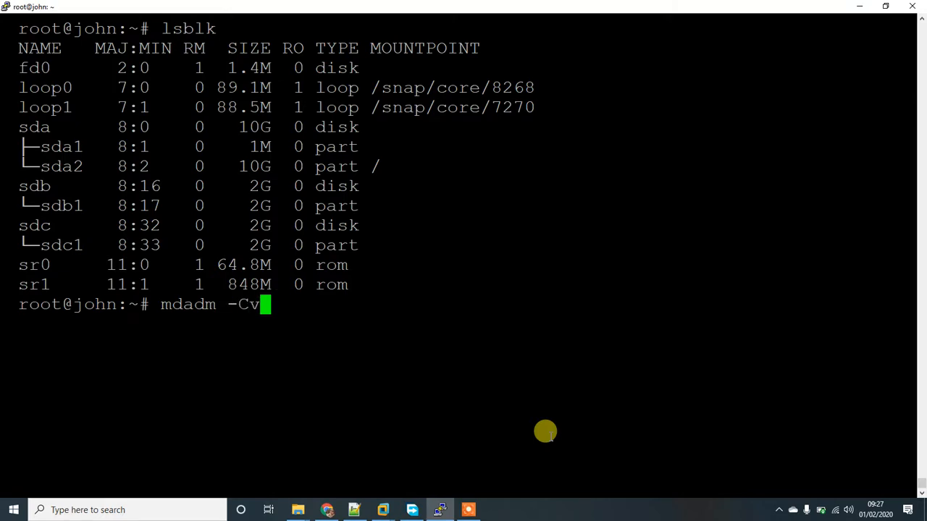
{"action": "type", "text": "/de"}
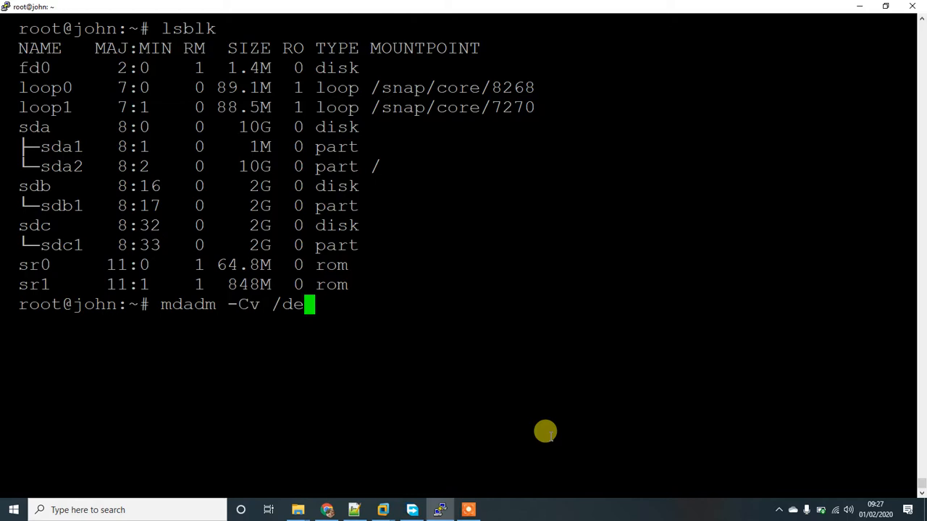
{"action": "type", "text": "v/md"}
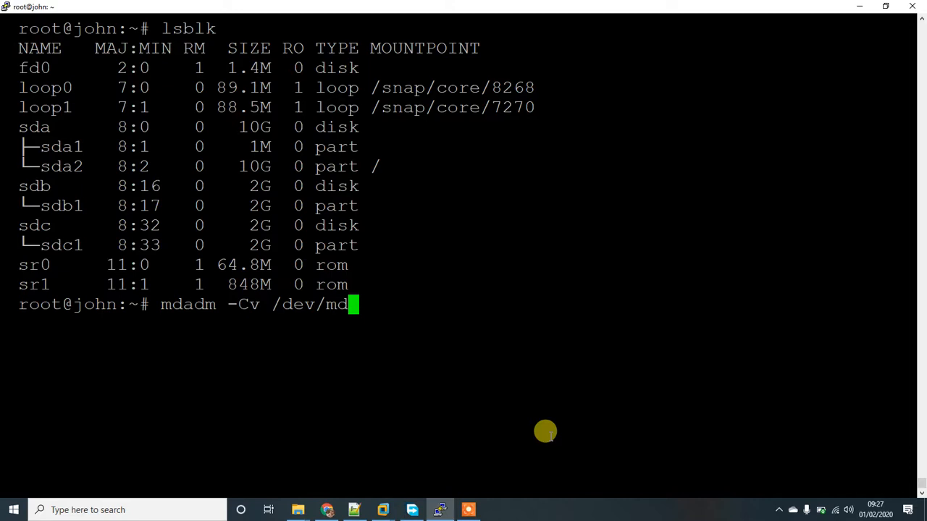
{"action": "type", "text": "1"}
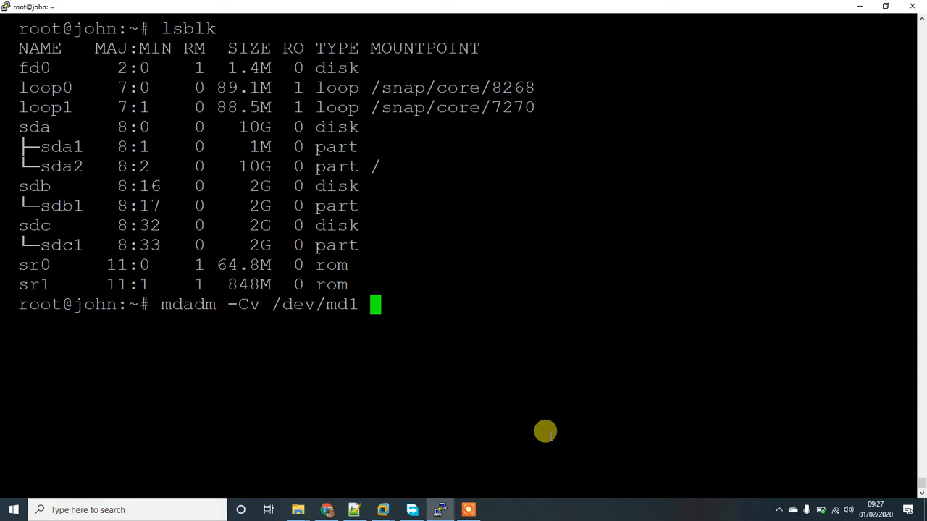
{"action": "type", "text": "-n"}
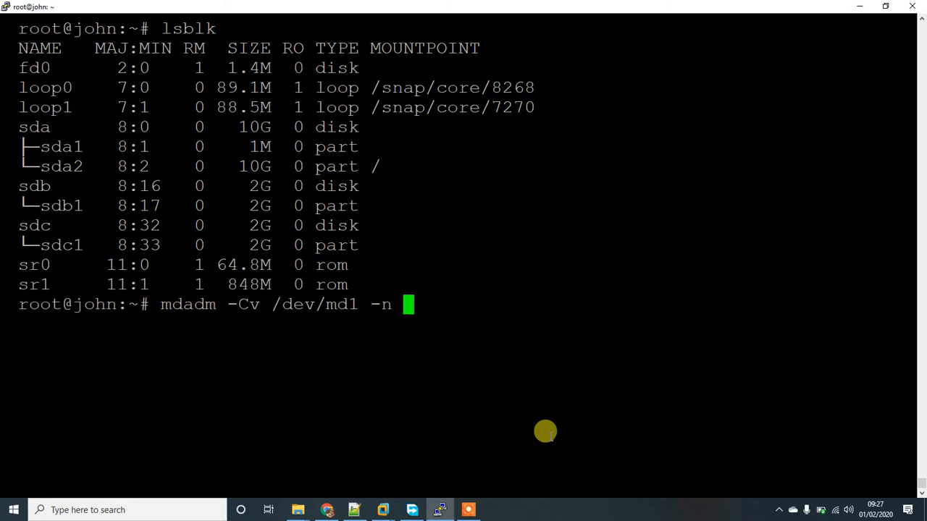
{"action": "type", "text": "2 /"}
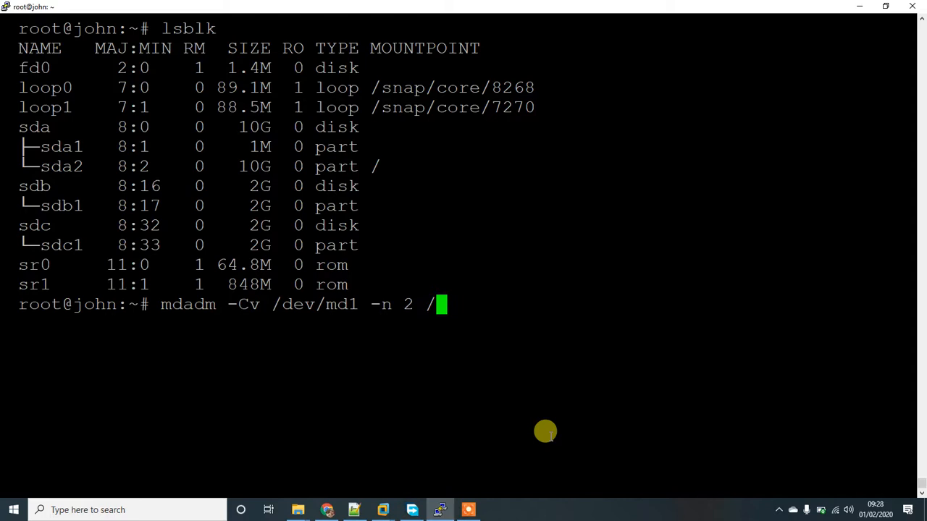
{"action": "type", "text": "dev/sd"}
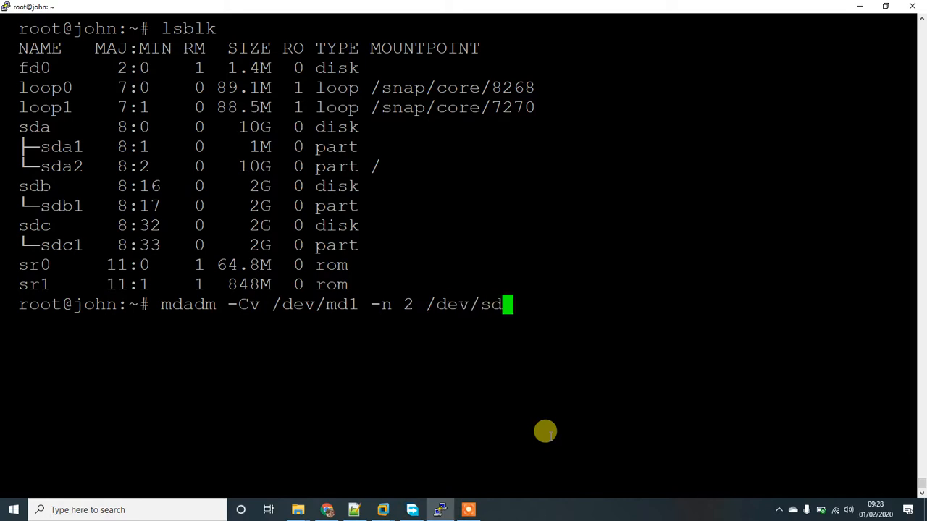
{"action": "type", "text": "b1"}
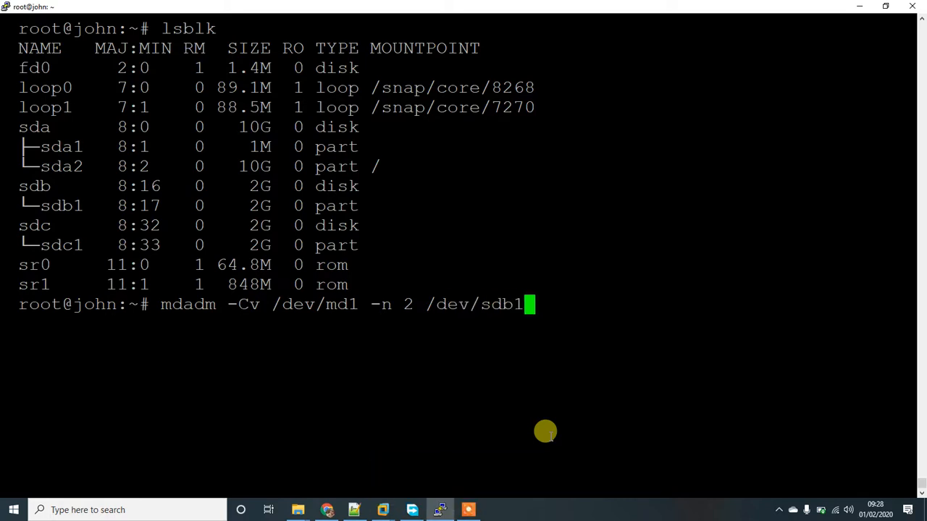
{"action": "type", "text": "/dev/sdc"}
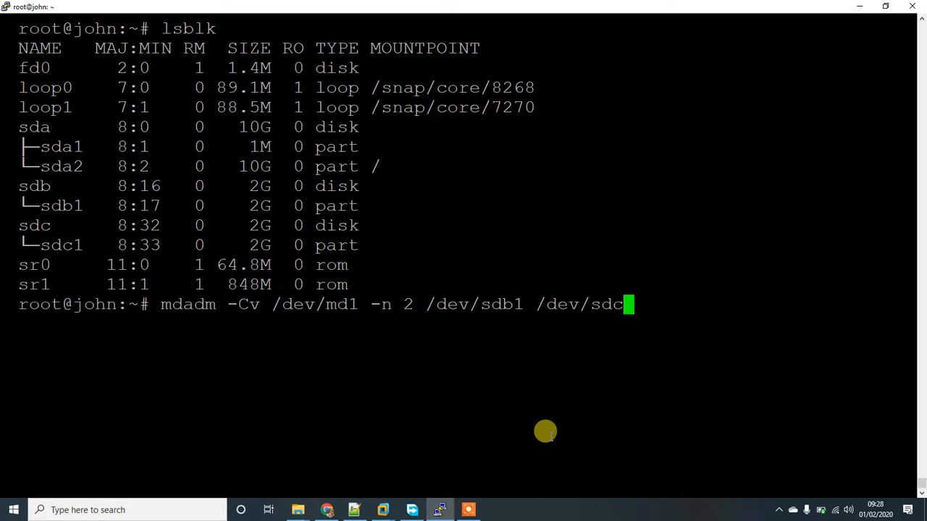
{"action": "type", "text": "1 -"}
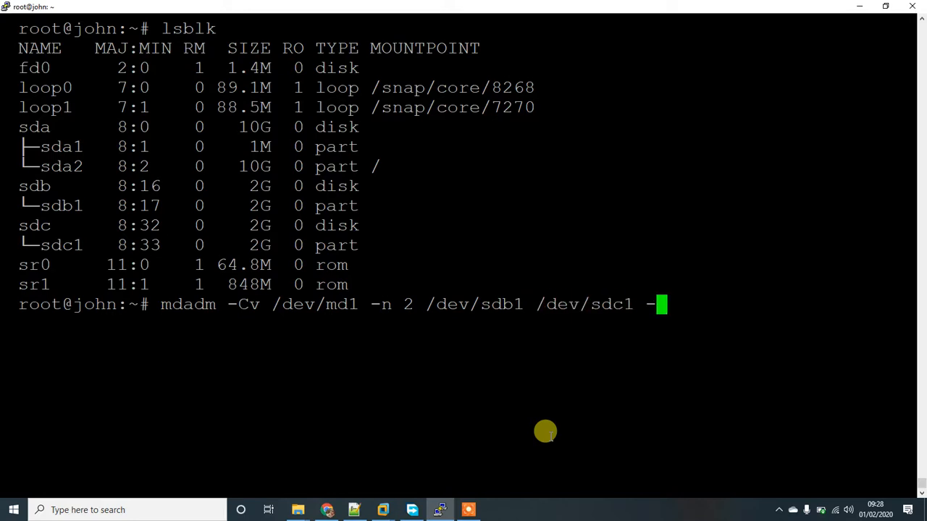
{"action": "type", "text": "l"}
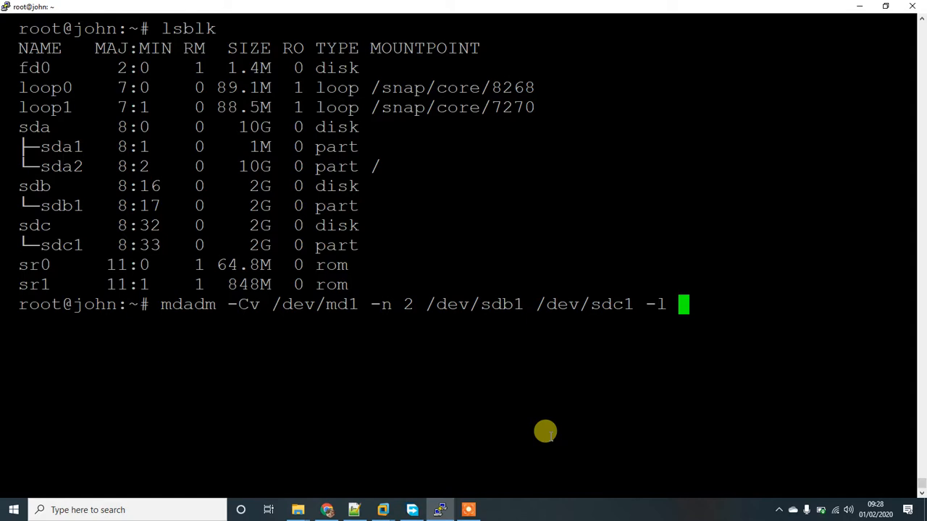
{"action": "type", "text": "0"}
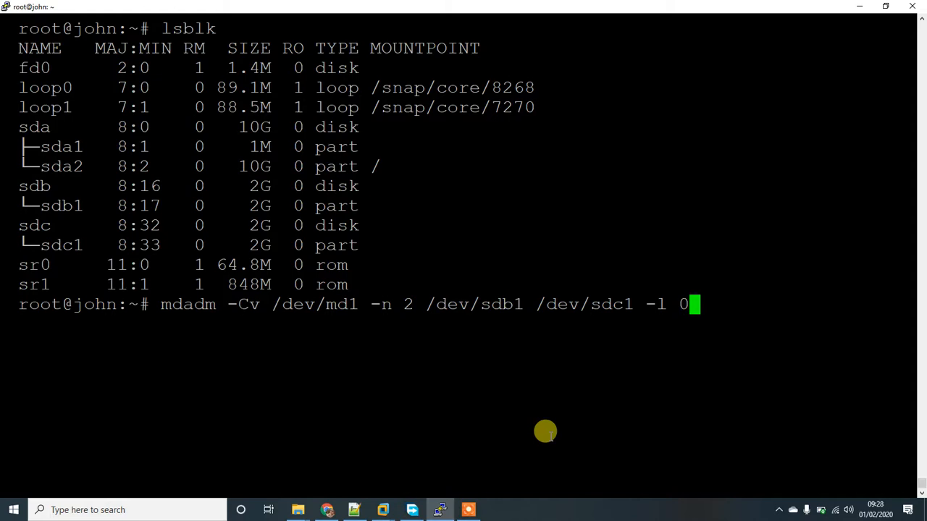
{"action": "key", "text": "Return"}
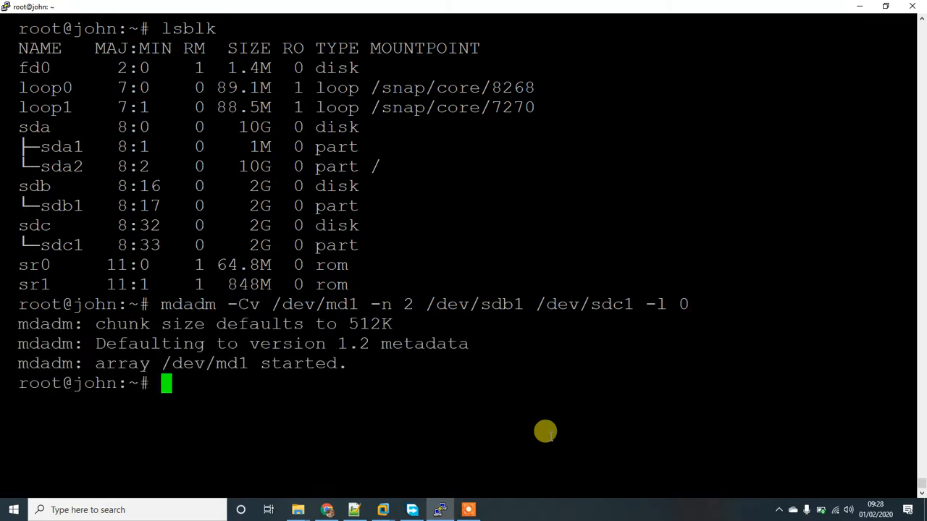
{"action": "mouse_move", "coordinate": [362, 357]}
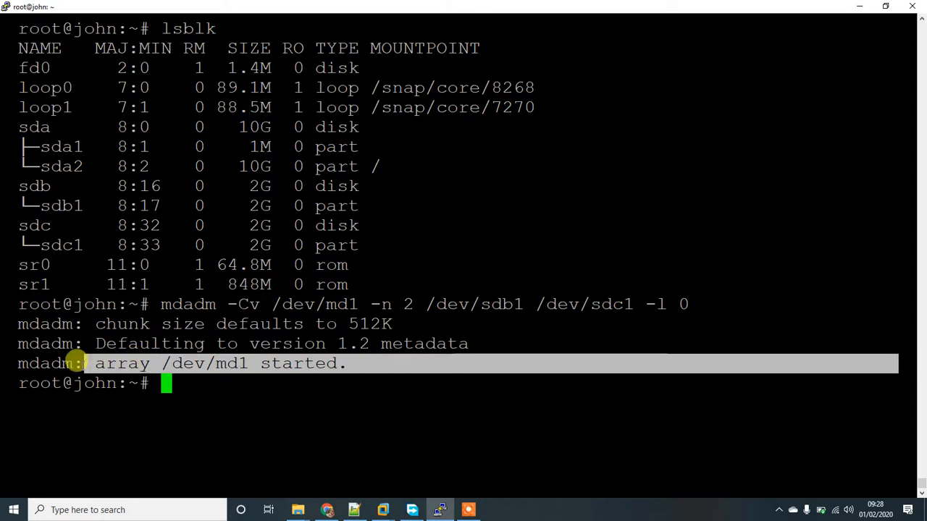
{"action": "mouse_move", "coordinate": [200, 391]}
{"action": "type", "text": "c"}
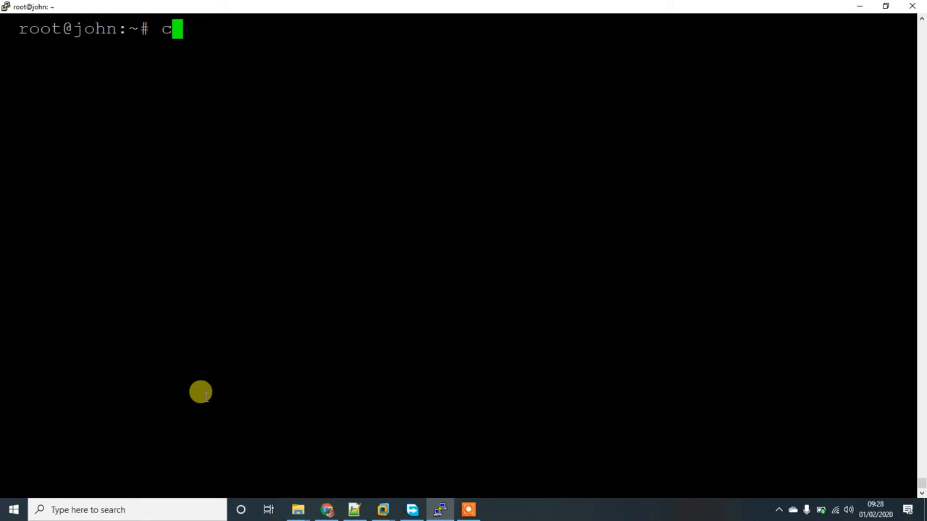
Display /proc/mdstat, showing md1 as an active raid0 of sdc1 and sdb1
{"action": "type", "text": "at"}
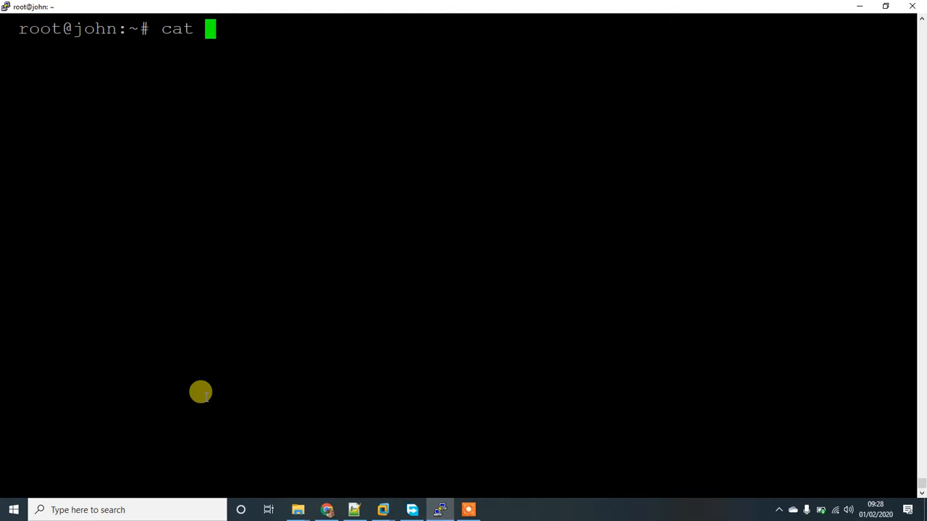
{"action": "type", "text": "/pa"}
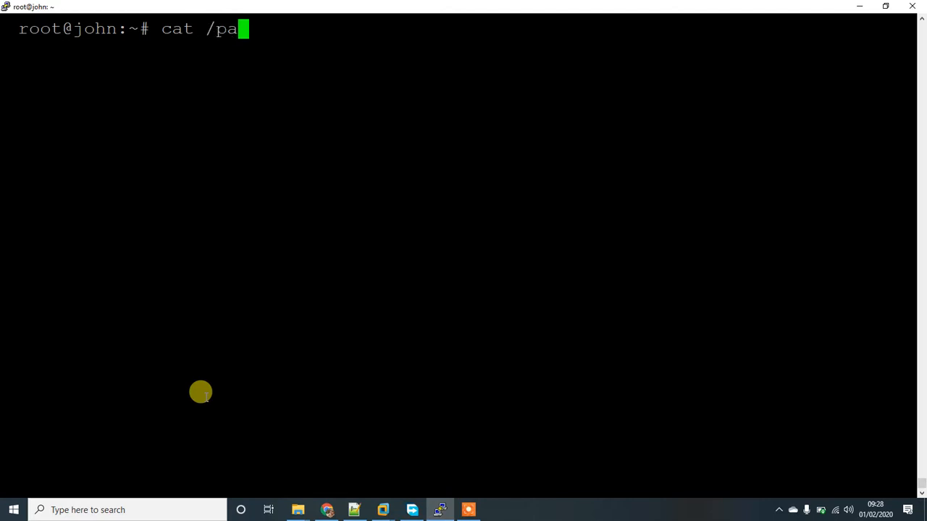
{"action": "key", "text": "Backspace"}
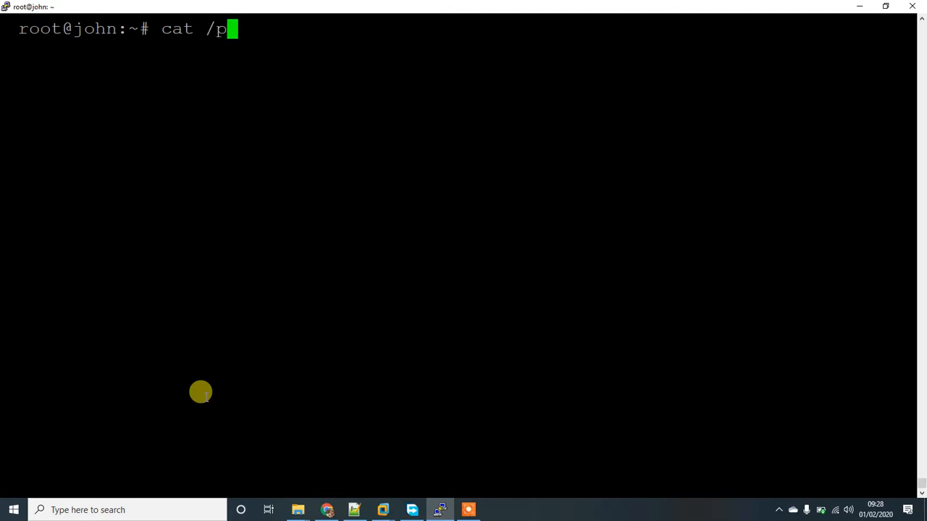
{"action": "type", "text": "roc/"}
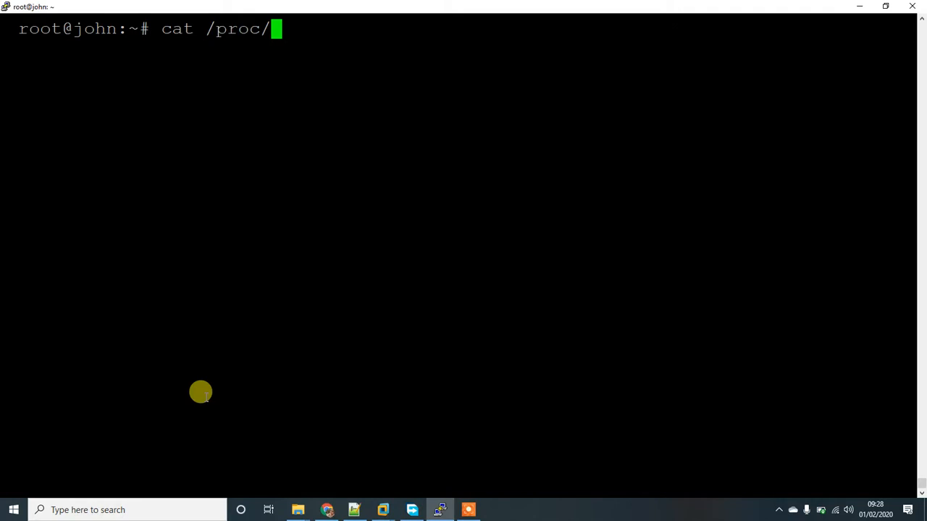
{"action": "type", "text": "md"}
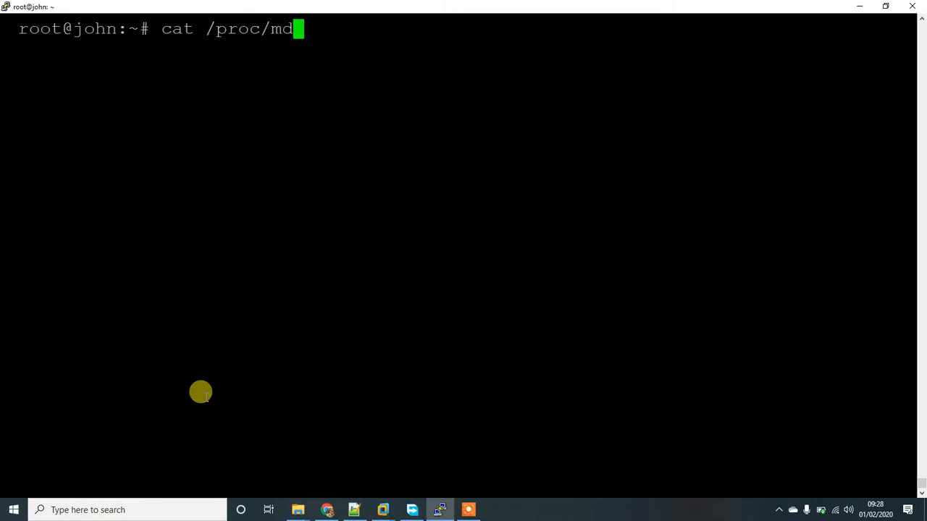
{"action": "key", "text": "Return"}
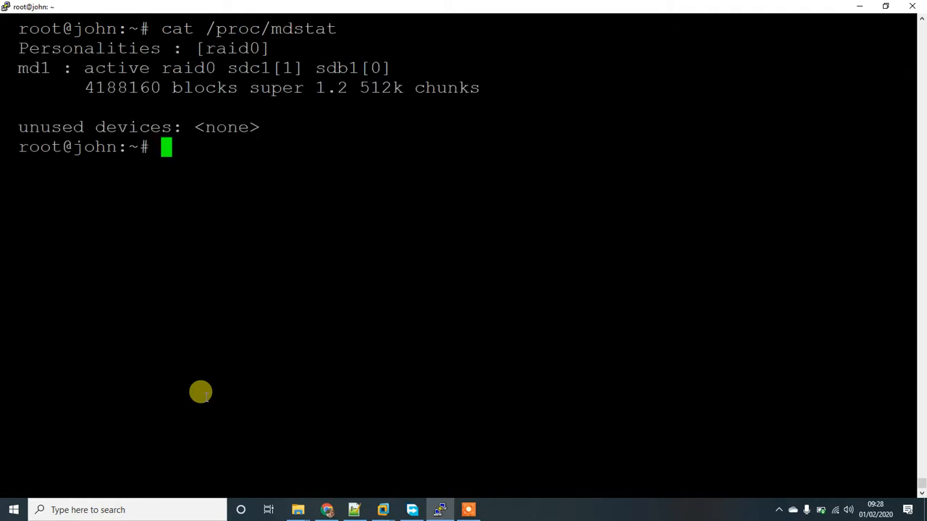
{"action": "mouse_move", "coordinate": [26, 68]}
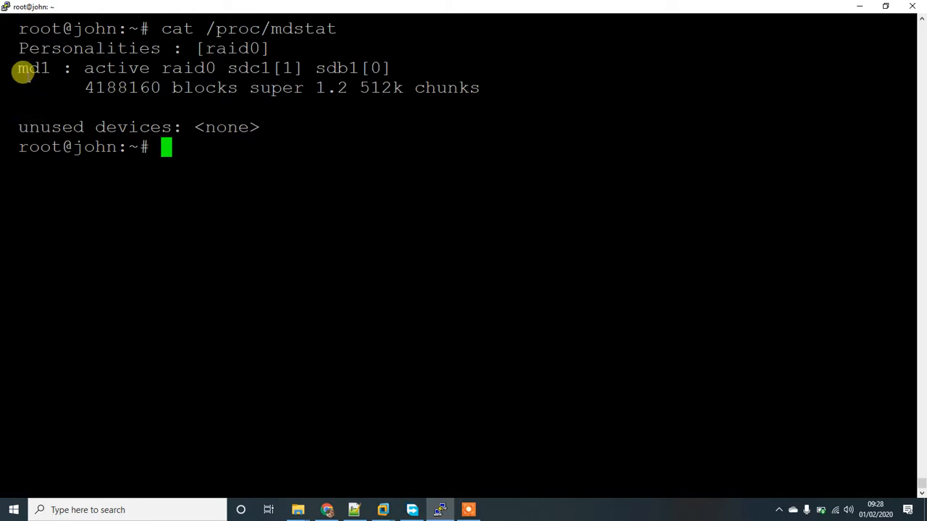
{"action": "double_click", "coordinate": [32, 67]}
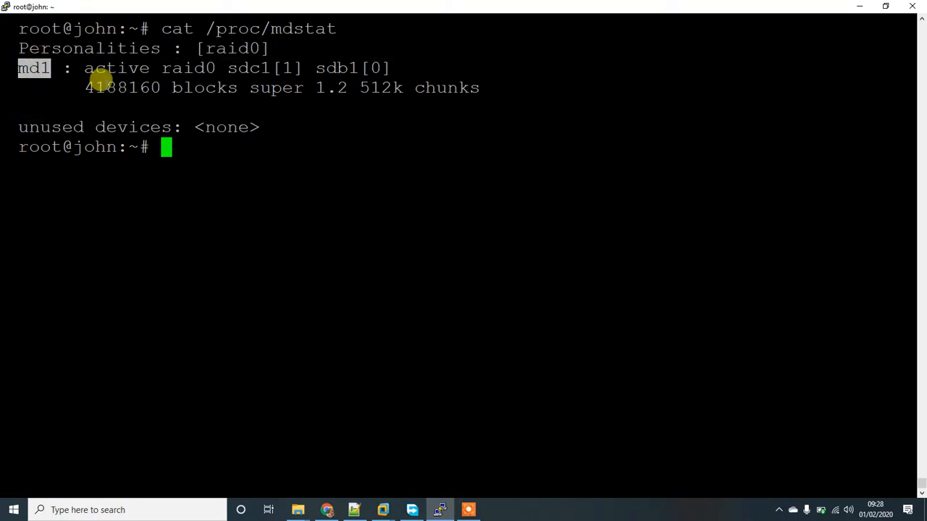
{"action": "mouse_move", "coordinate": [127, 67]}
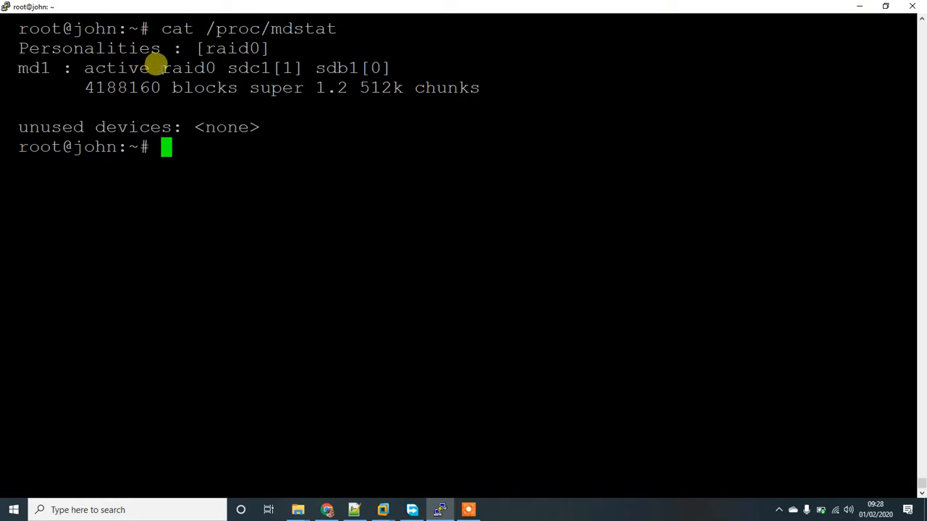
{"action": "left_click_drag", "start_coordinate": [228, 67], "coordinate": [275, 88]}
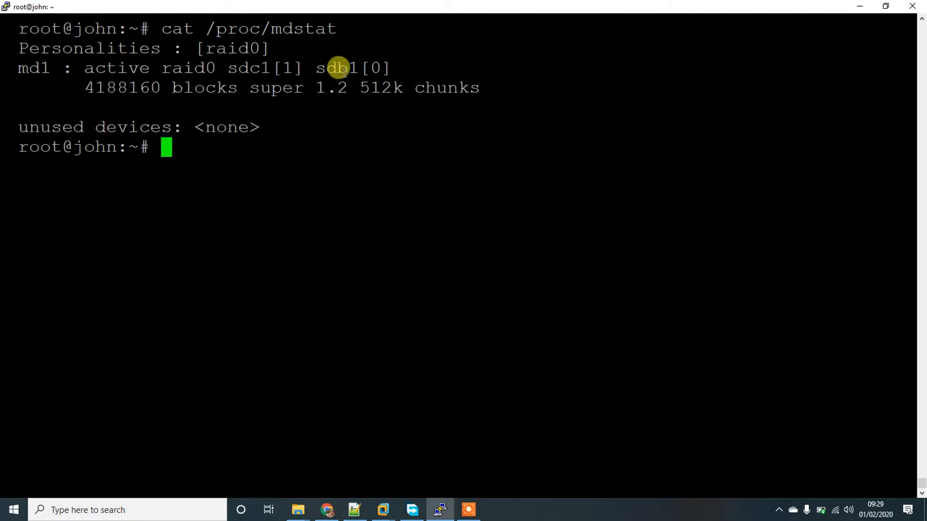
{"action": "mouse_move", "coordinate": [286, 67]}
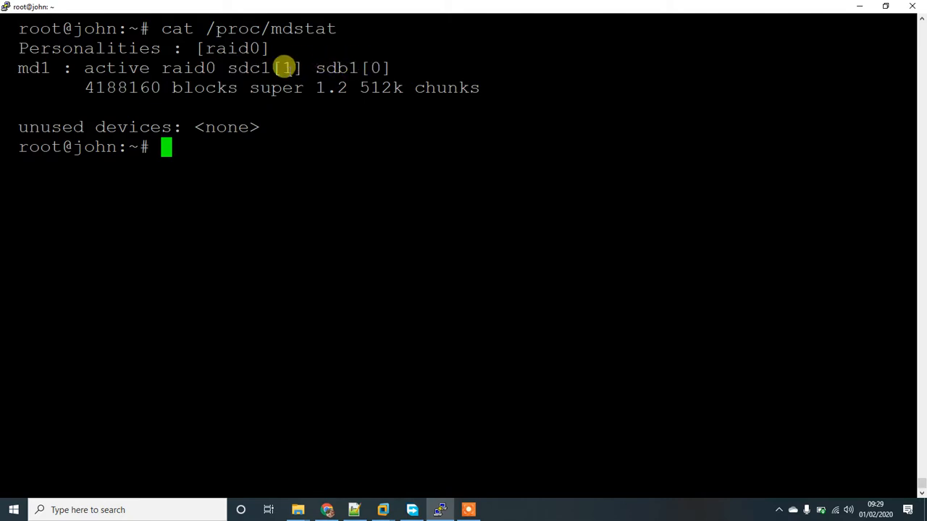
{"action": "mouse_move", "coordinate": [336, 62]}
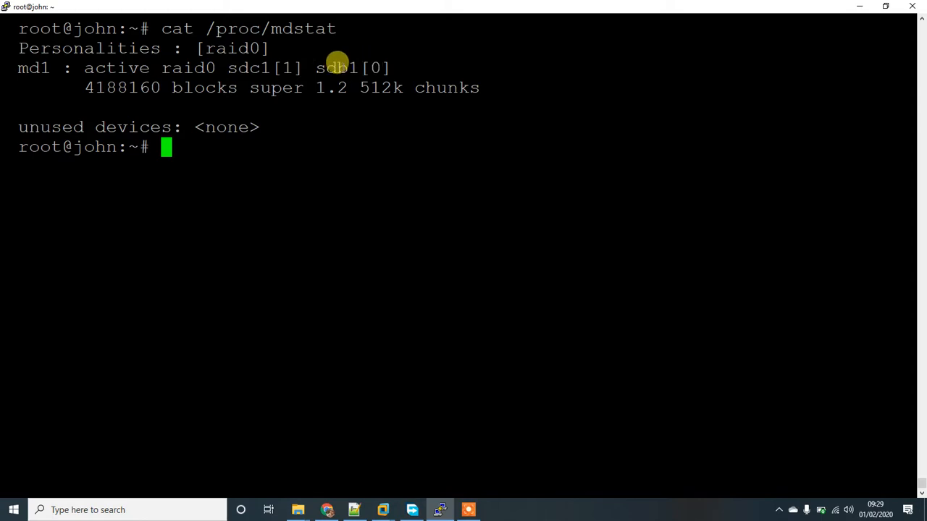
{"action": "mouse_move", "coordinate": [288, 61]}
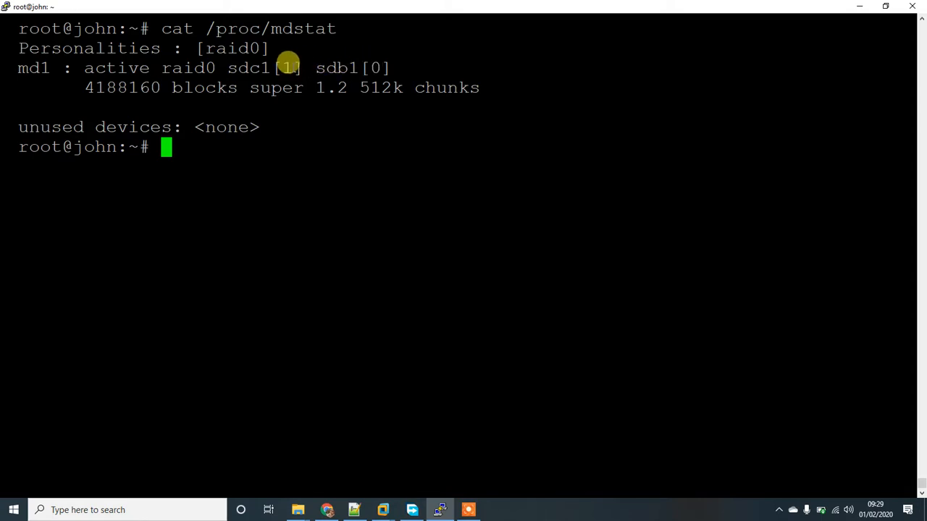
{"action": "mouse_move", "coordinate": [425, 233]}
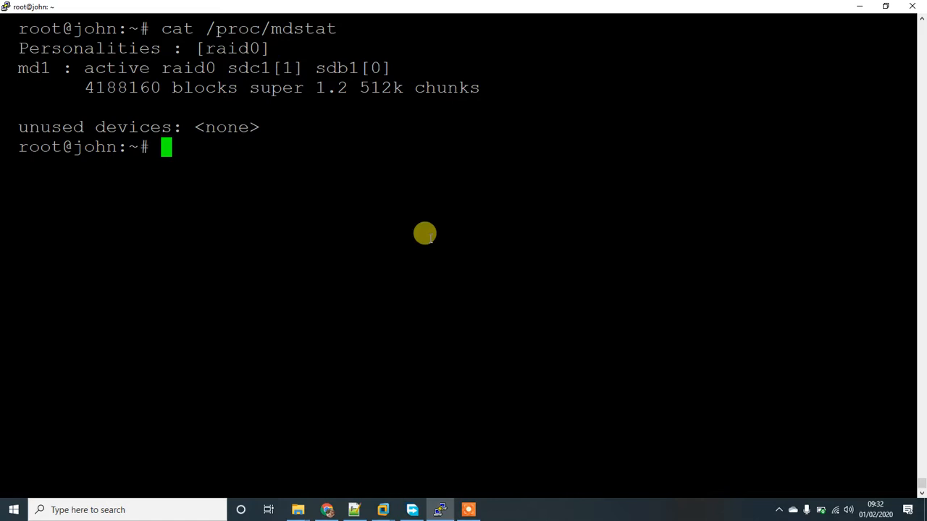